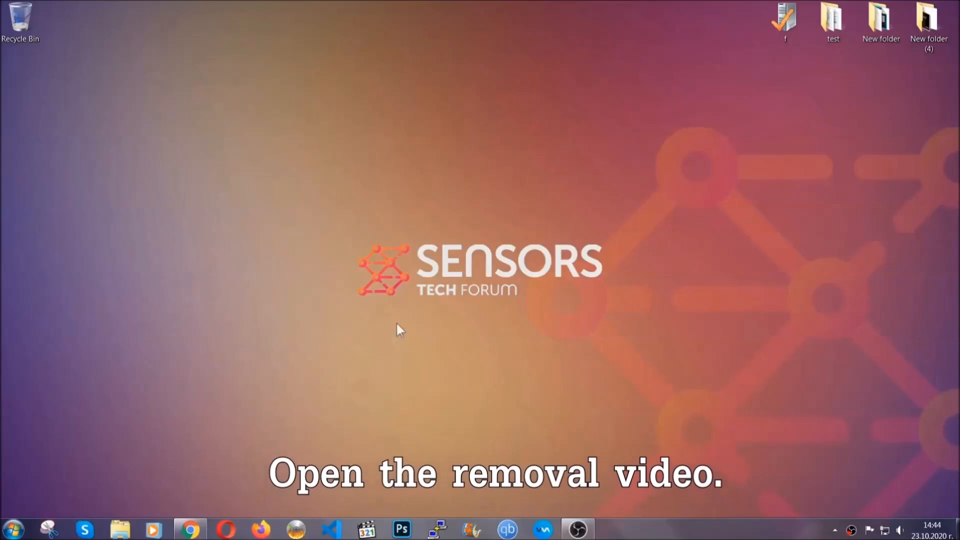
Step: From the removal video's description, reach the SensorsTechForum article and download the SpyHunter installer
click(189, 528)
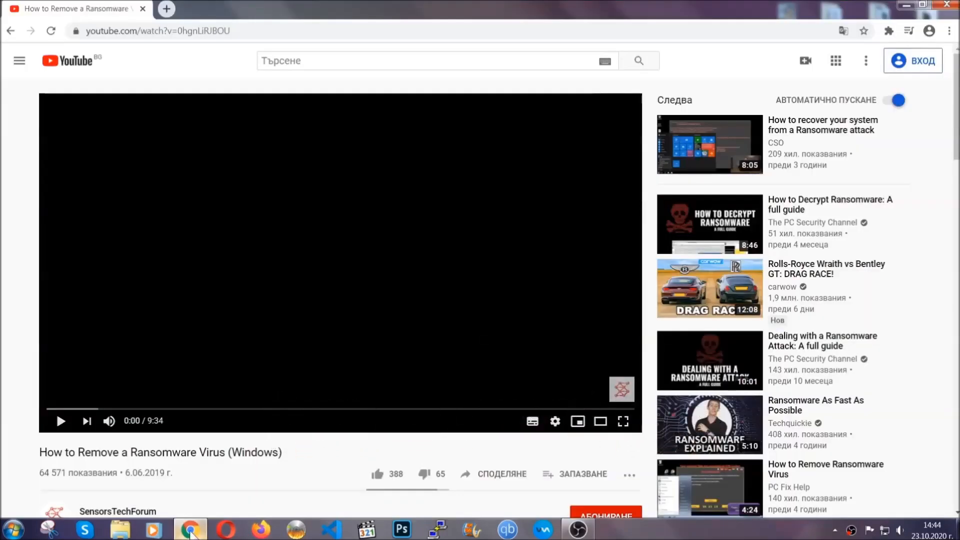
scroll(down, 3)
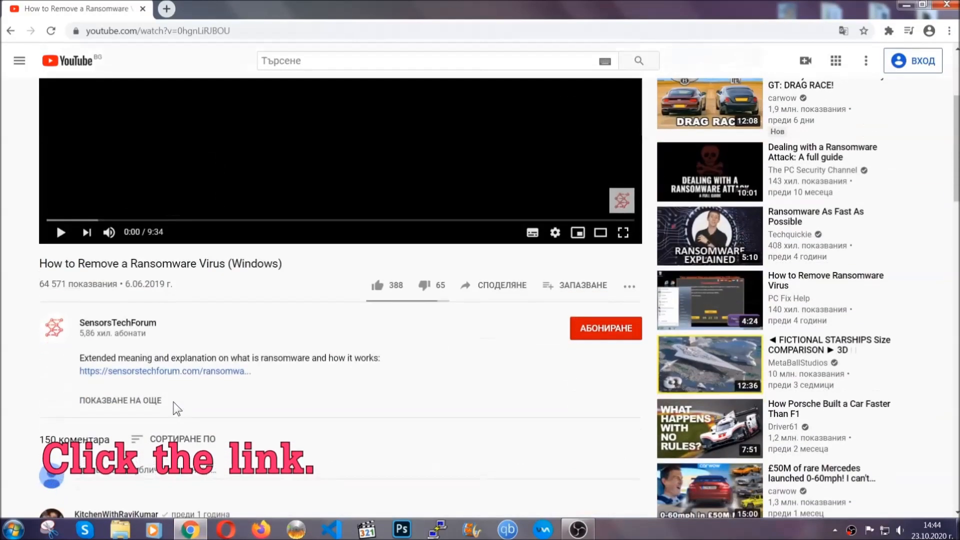
click(164, 370)
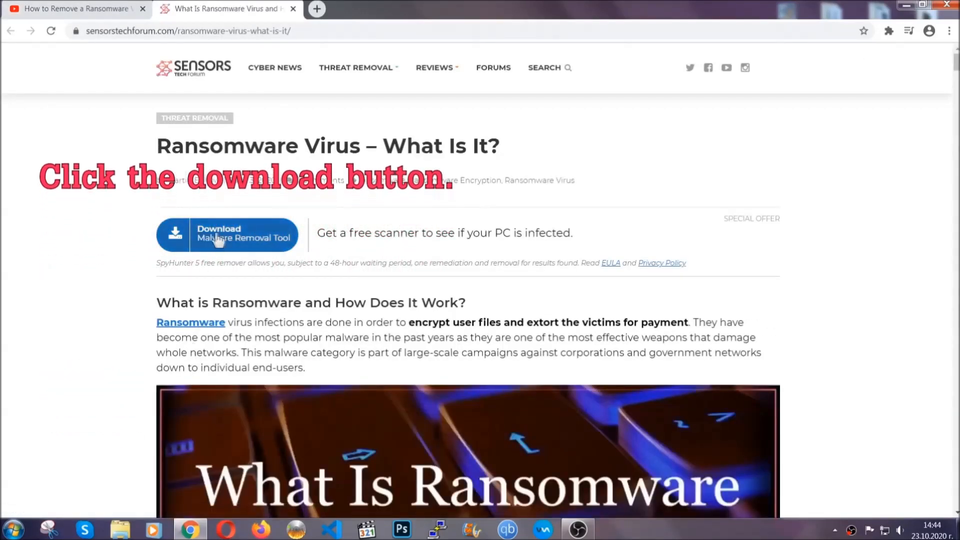
click(227, 233)
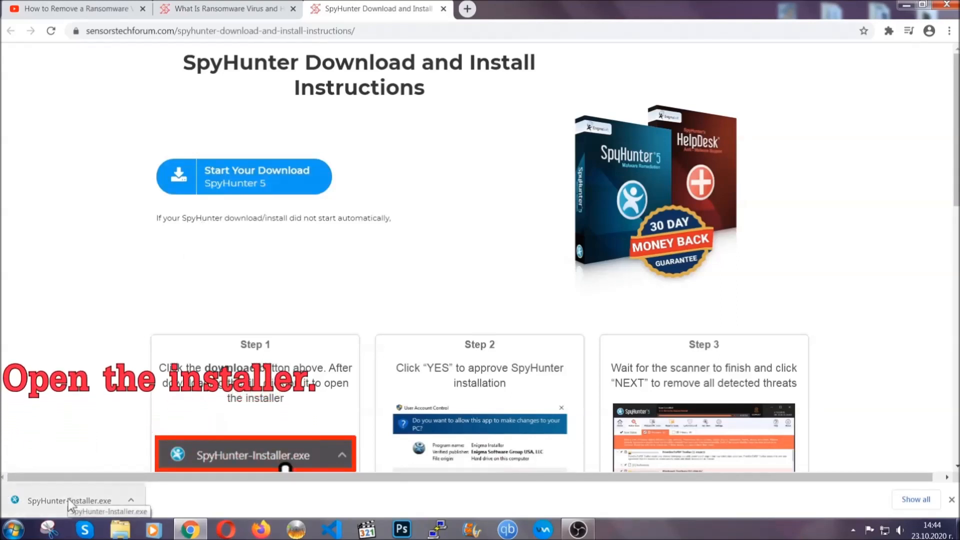
Step: Run SpyHunter-Installer.exe, choose English, accept the EULA and install until setup succeeds
click(67, 500)
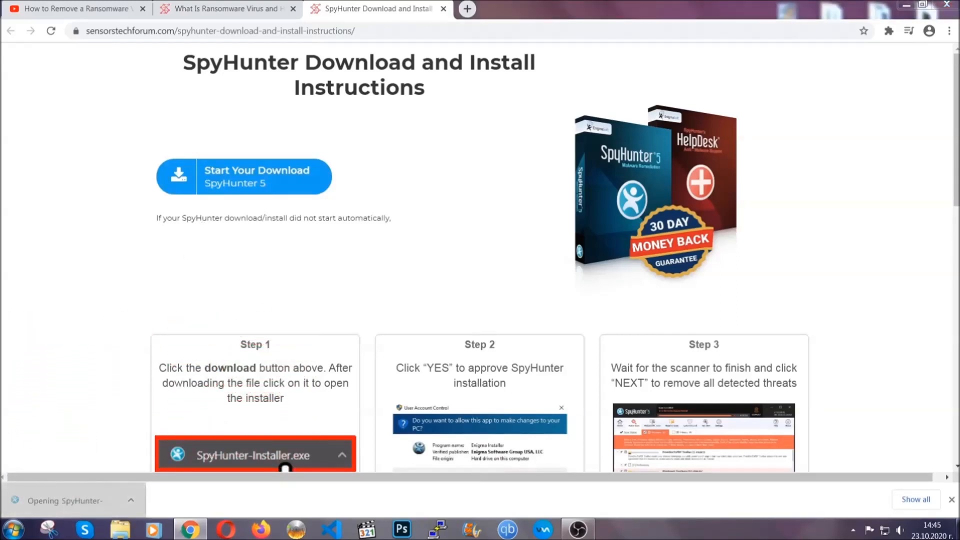
click(255, 455)
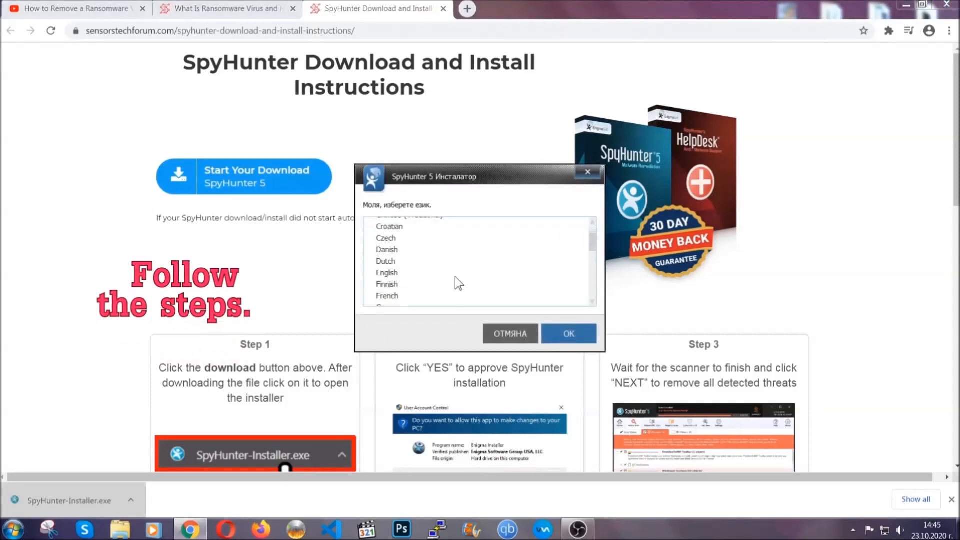
click(386, 272)
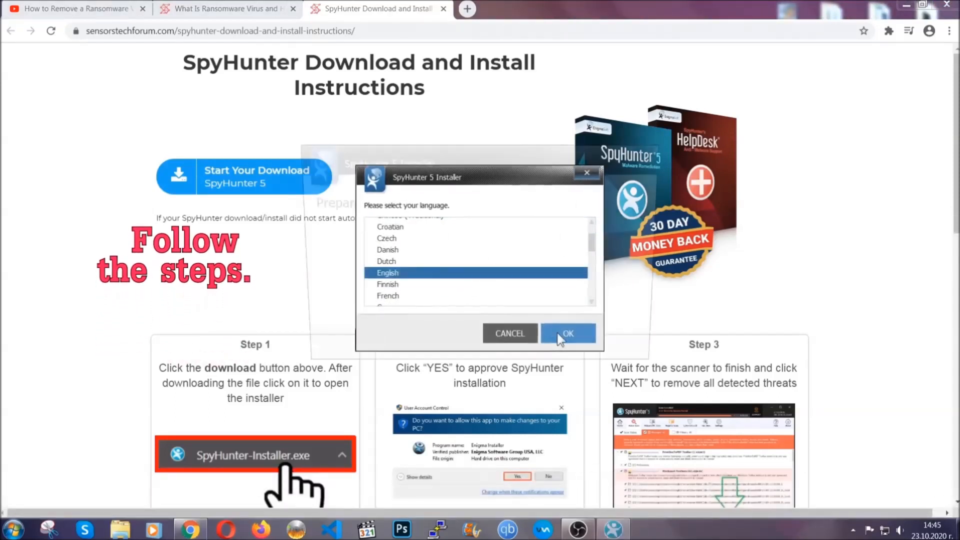
click(567, 334)
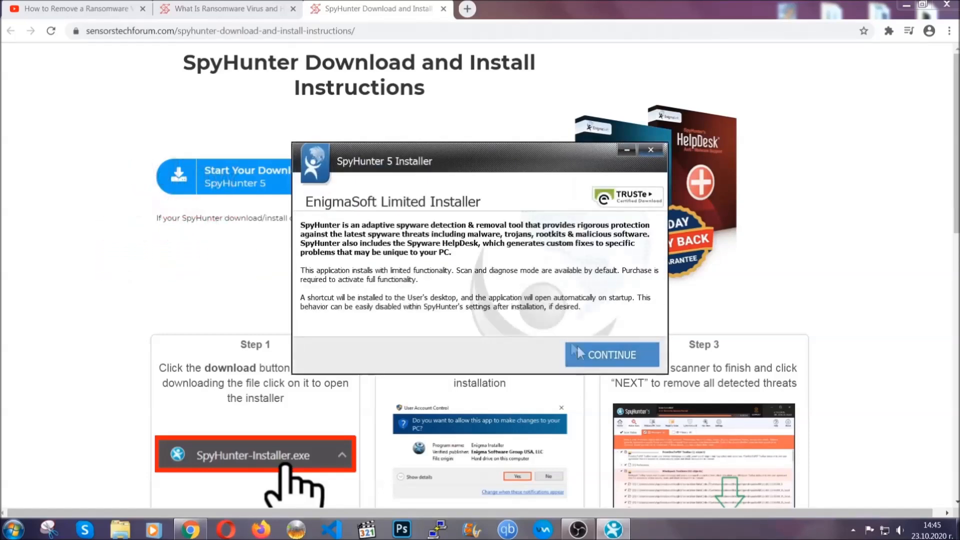
click(610, 354)
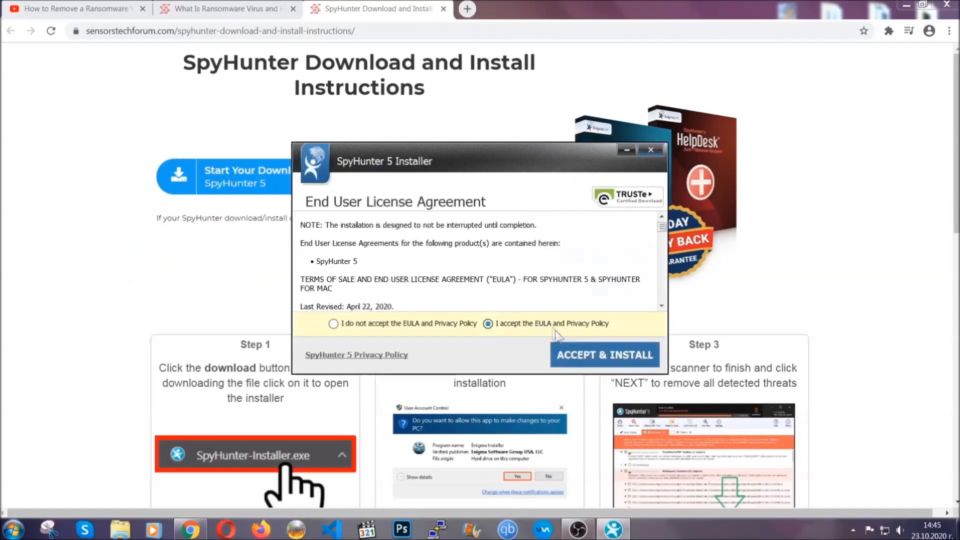
click(603, 354)
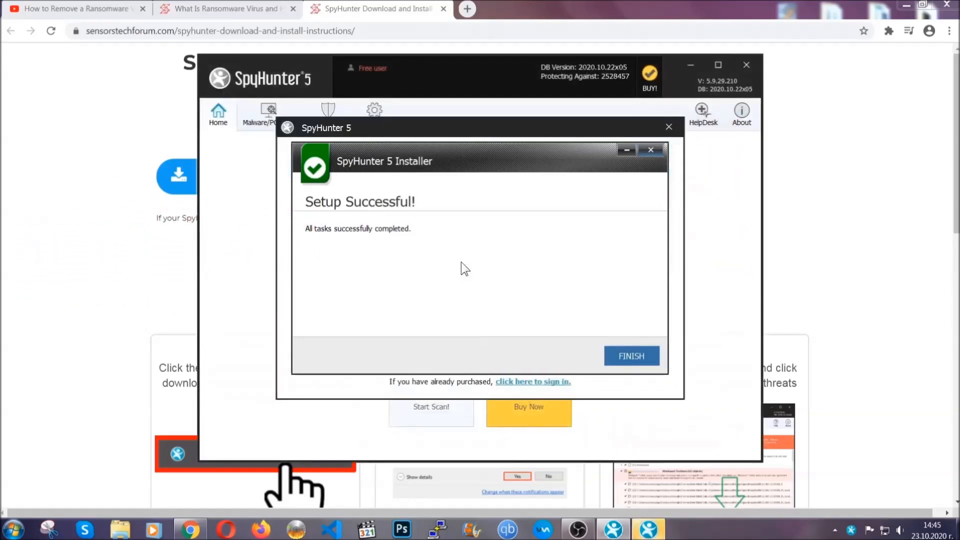
Step: Finish setup, then after the scan proceed to remove the detected PUP.Keygen.BB (Keygen.exe)
click(630, 356)
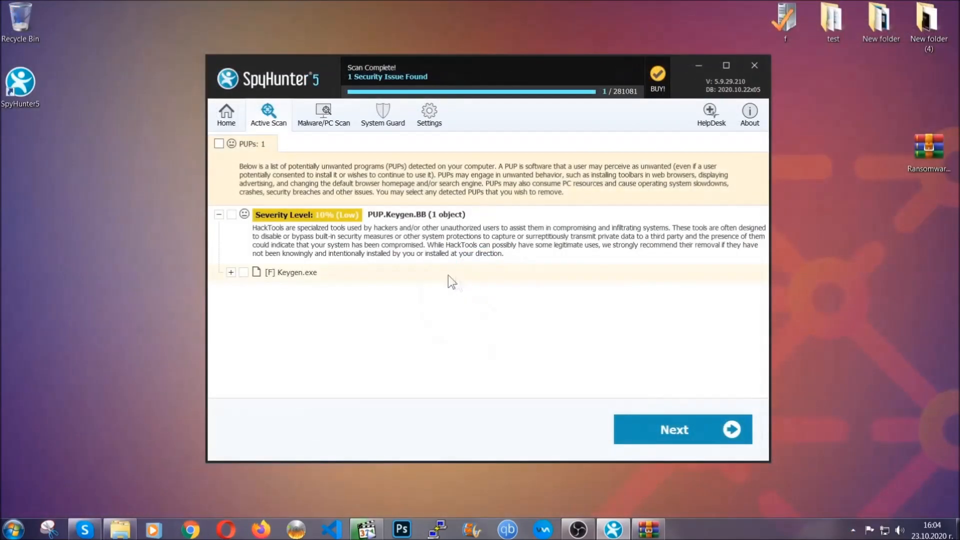
click(219, 143)
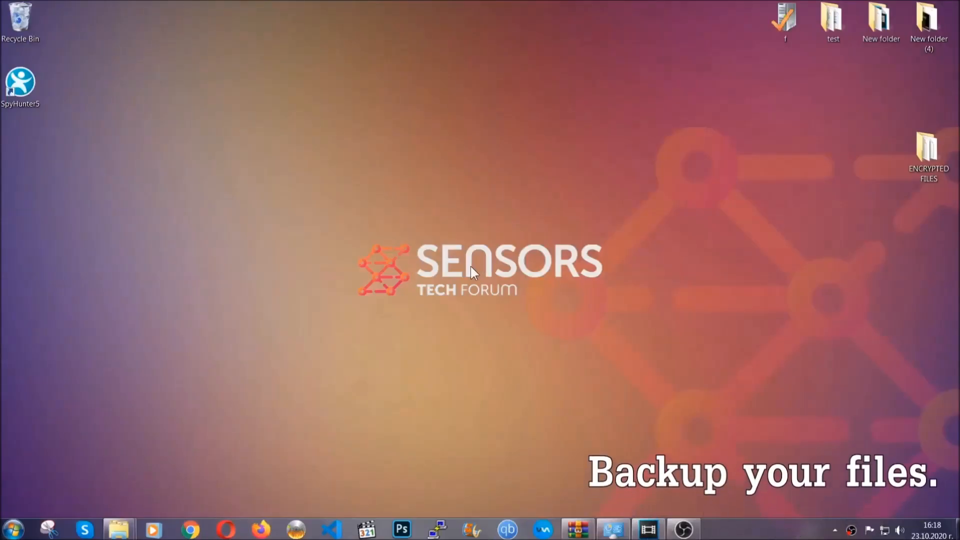
Step: Copy all six encrypted .efji files from the ENCRYPTED FILES folder
click(928, 153)
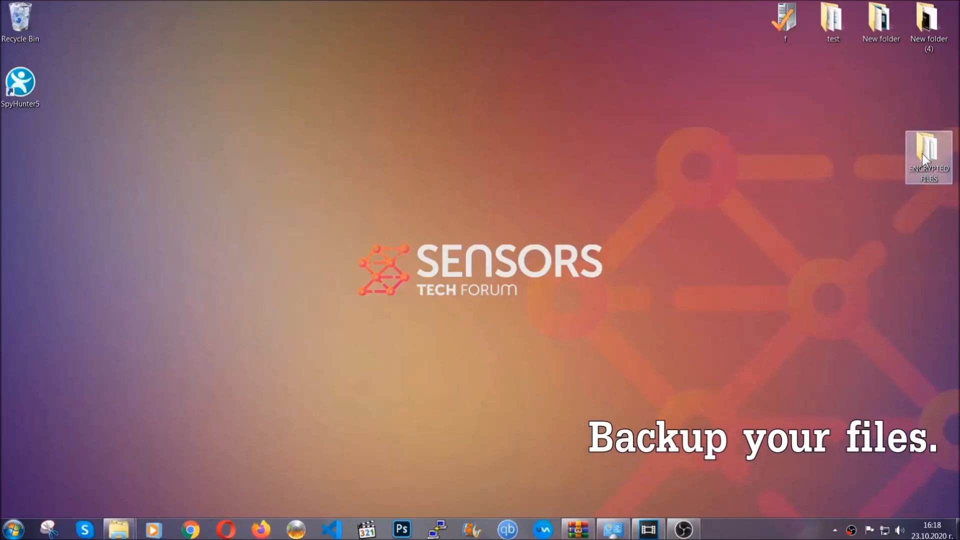
double_click(928, 157)
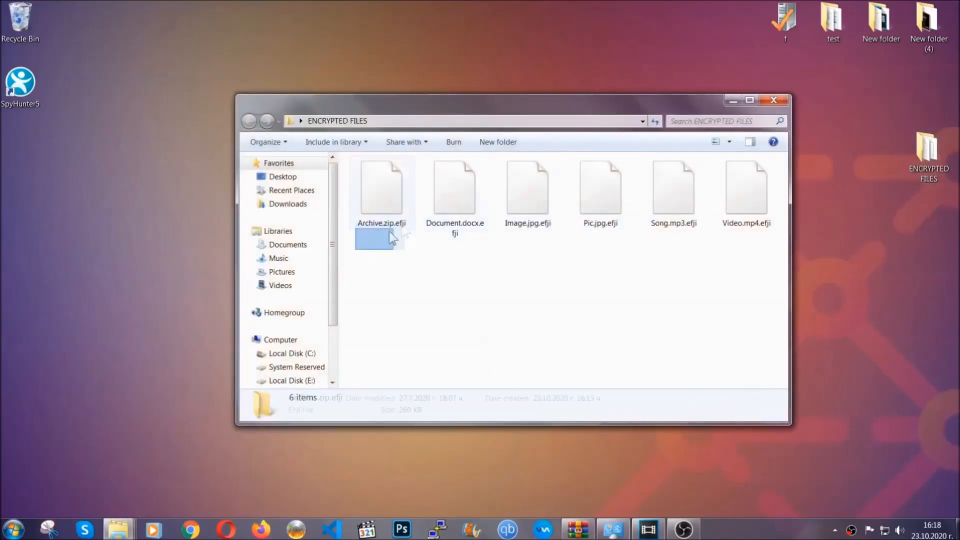
right_click(747, 184)
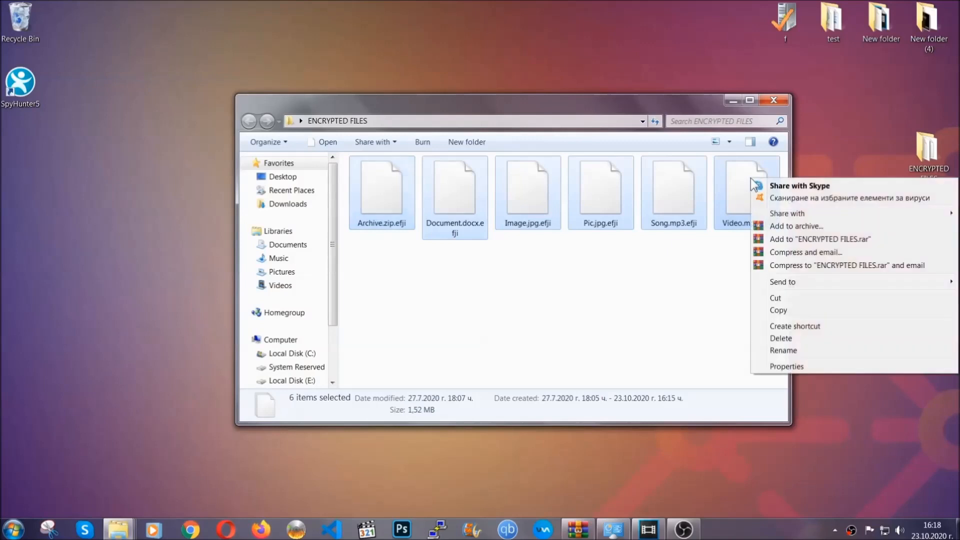
click(738, 168)
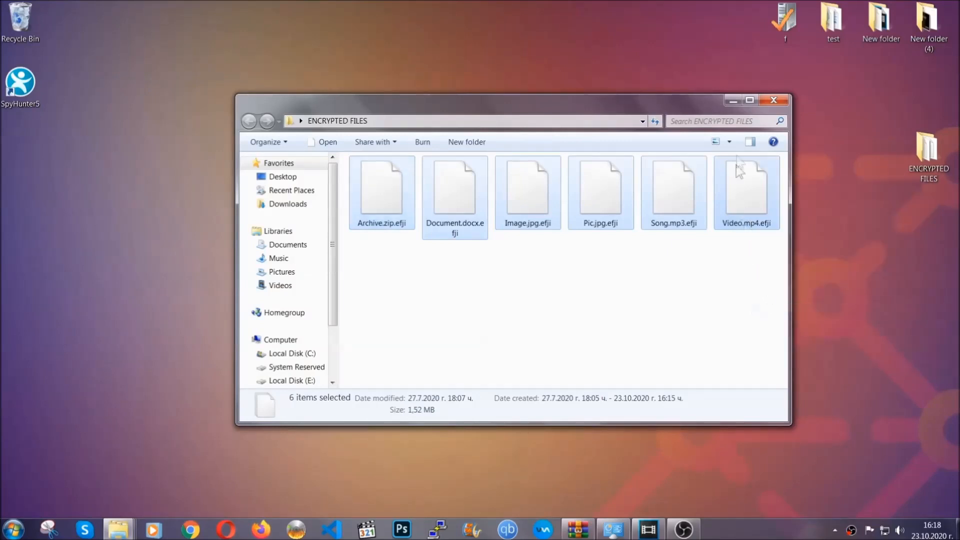
click(772, 100)
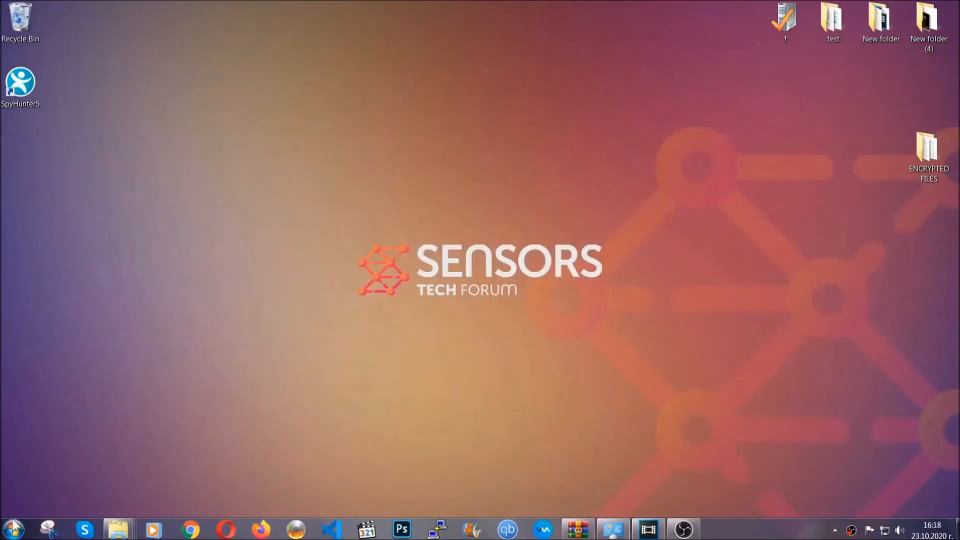
mouse_move(186, 379)
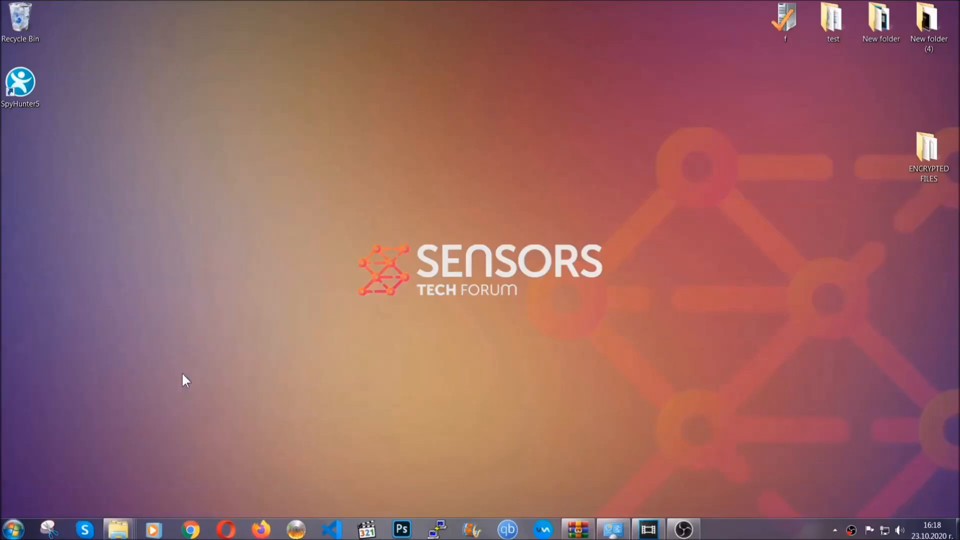
Step: Paste the copied files onto FLASH DRIVE (H:) as a backup and close the window
click(118, 528)
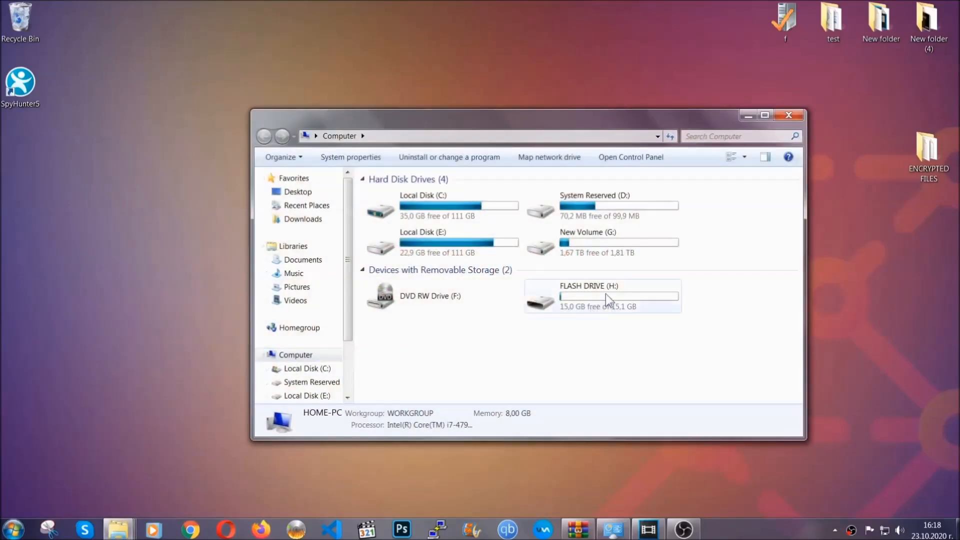
double_click(589, 296)
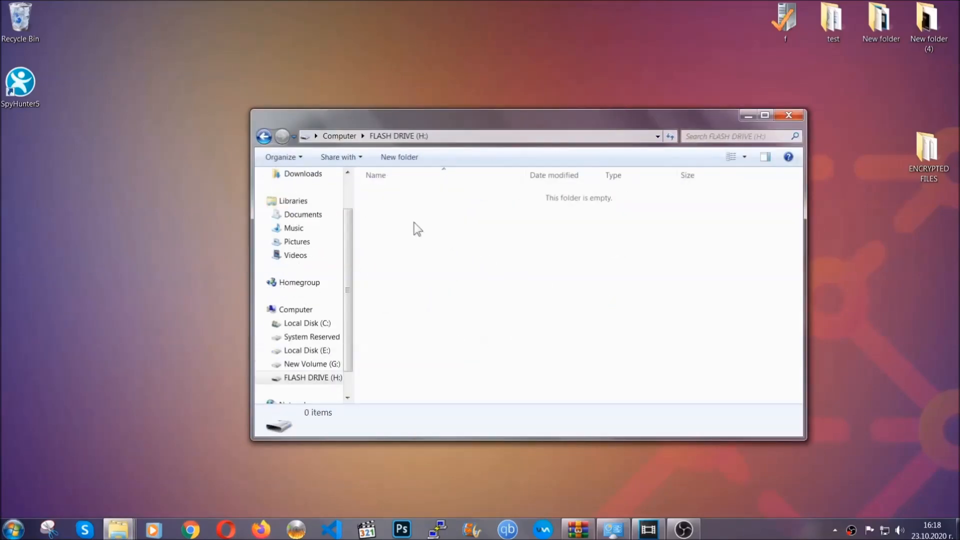
right_click(415, 227)
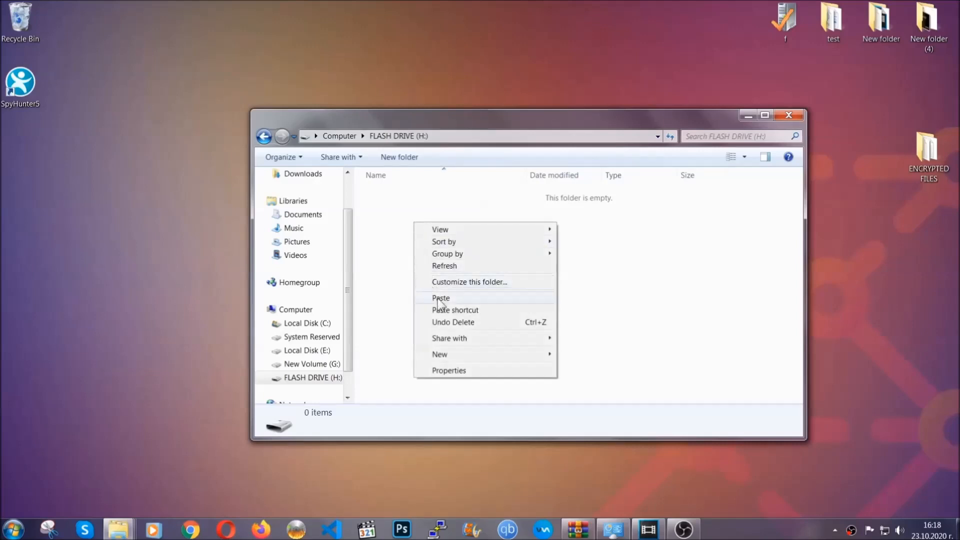
click(440, 298)
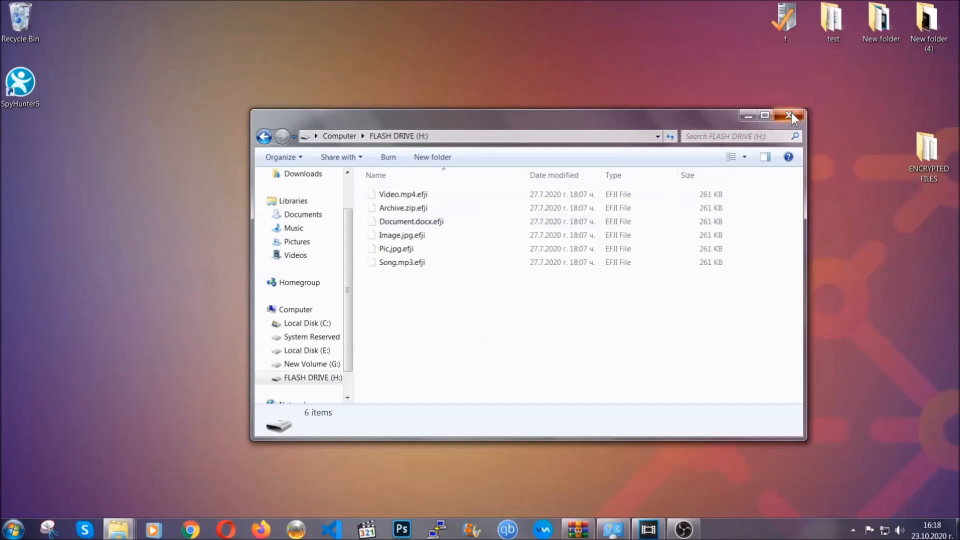
click(789, 116)
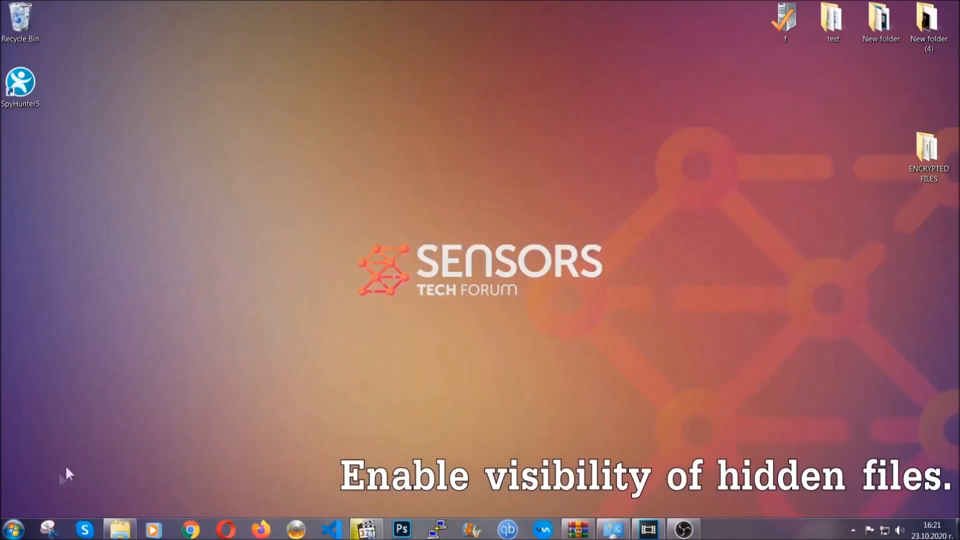
Step: Via Start search, set Folder Options to 'Show hidden files, folders, and drives' and apply it
click(12, 527)
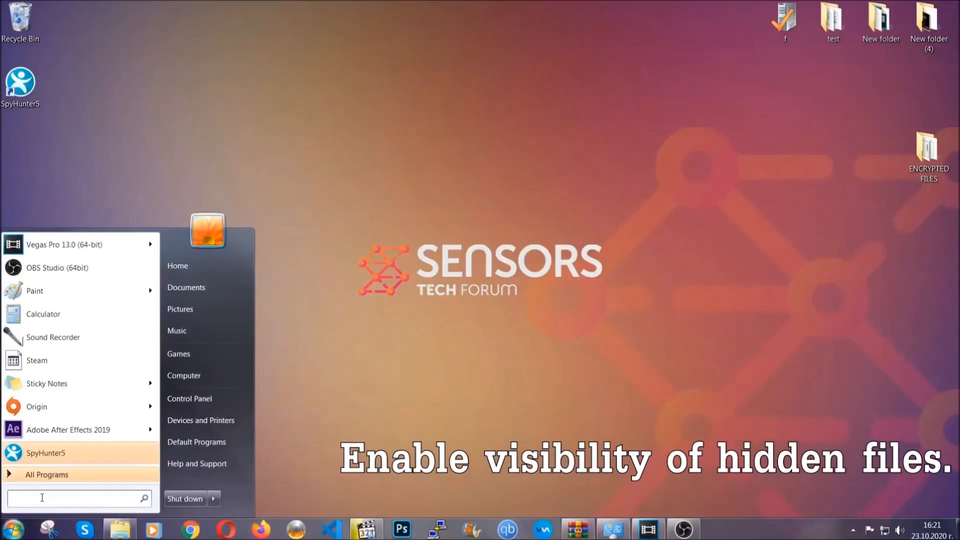
text(s)
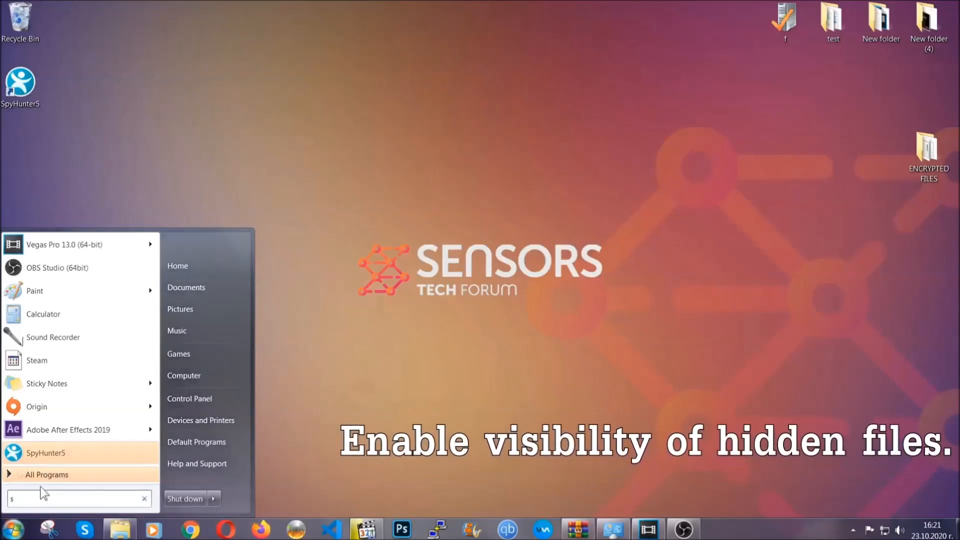
text(how hidden files and folders)
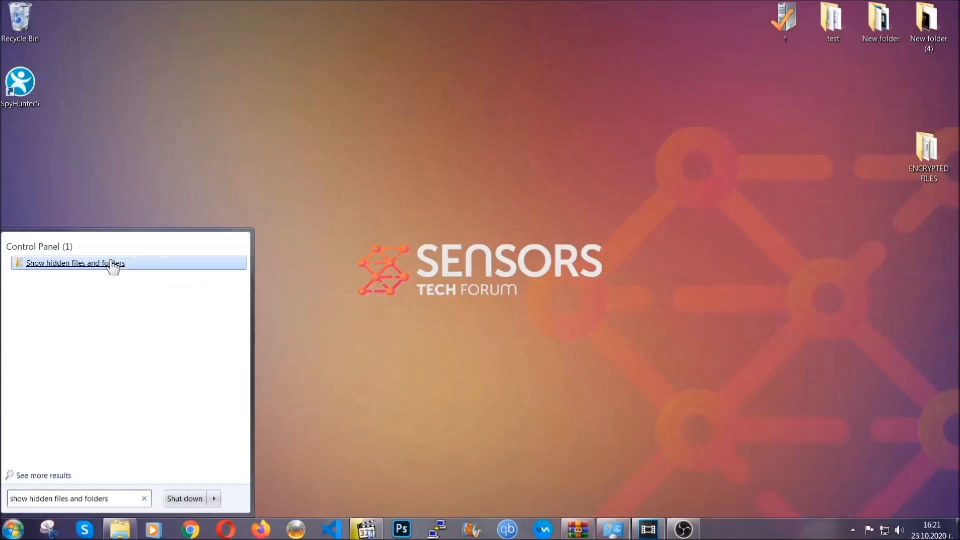
click(75, 263)
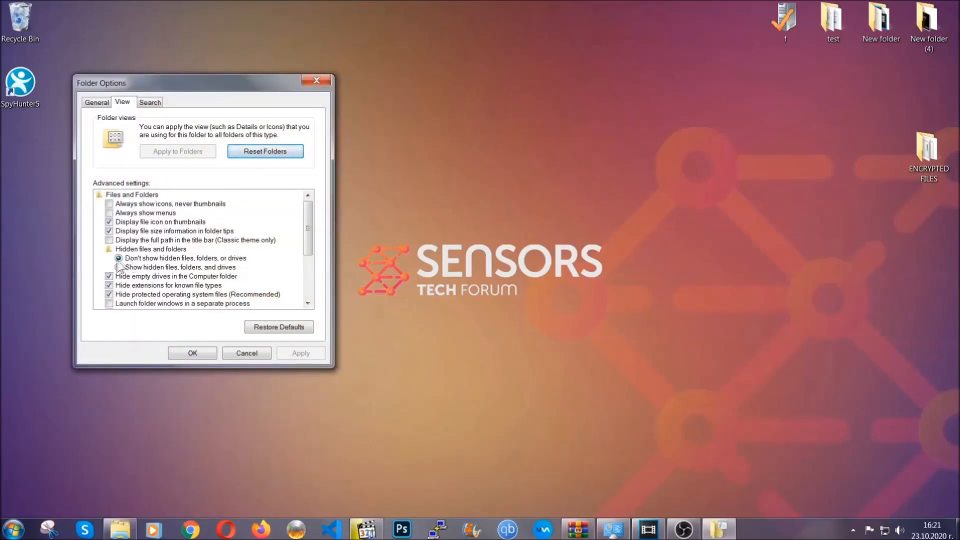
click(119, 266)
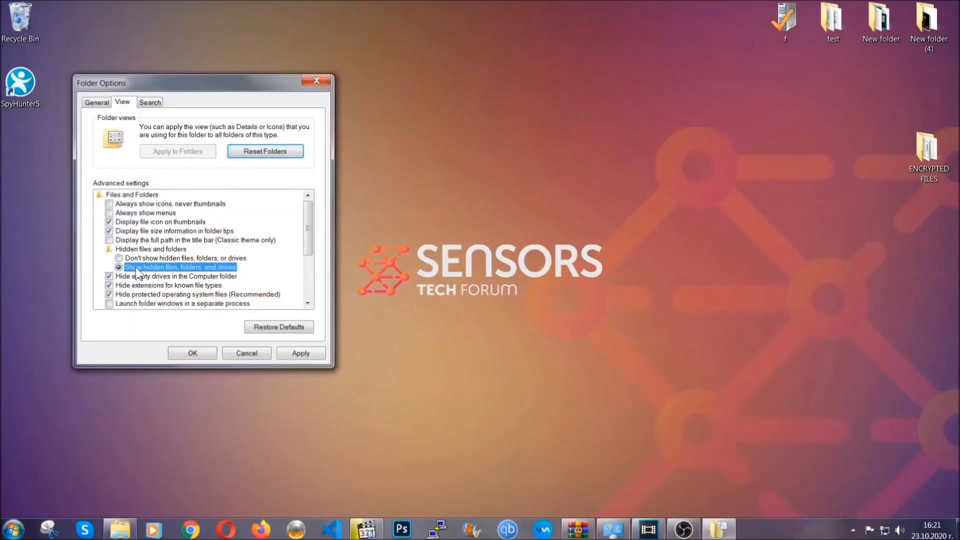
click(300, 353)
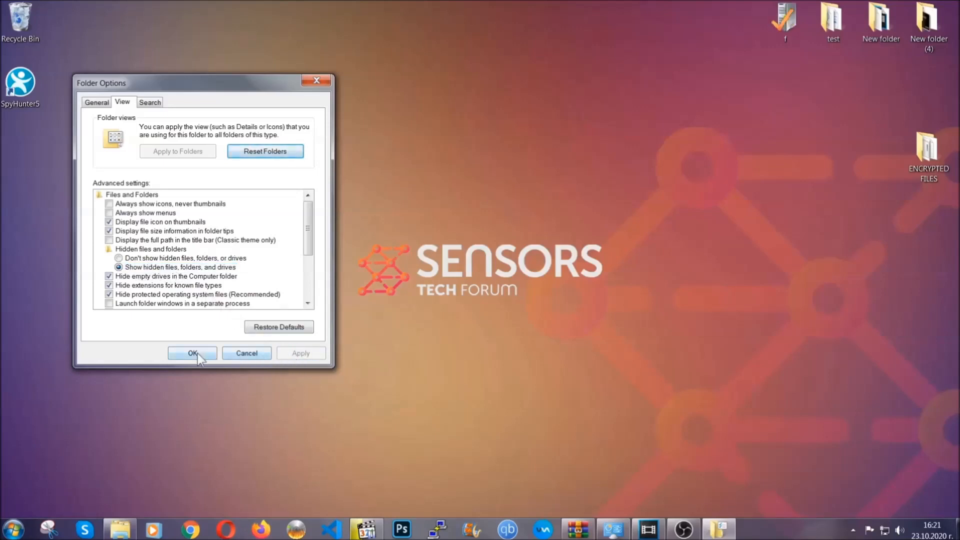
click(191, 352)
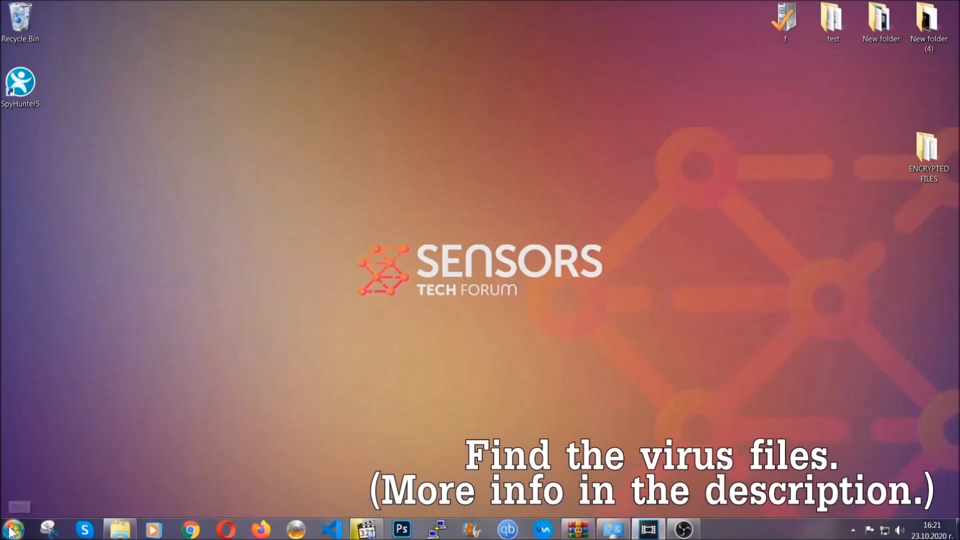
Step: Search Computer for 'fileextension:exe Example Virus Name' and select the EXAMPLE VIRUS NAME result
click(11, 528)
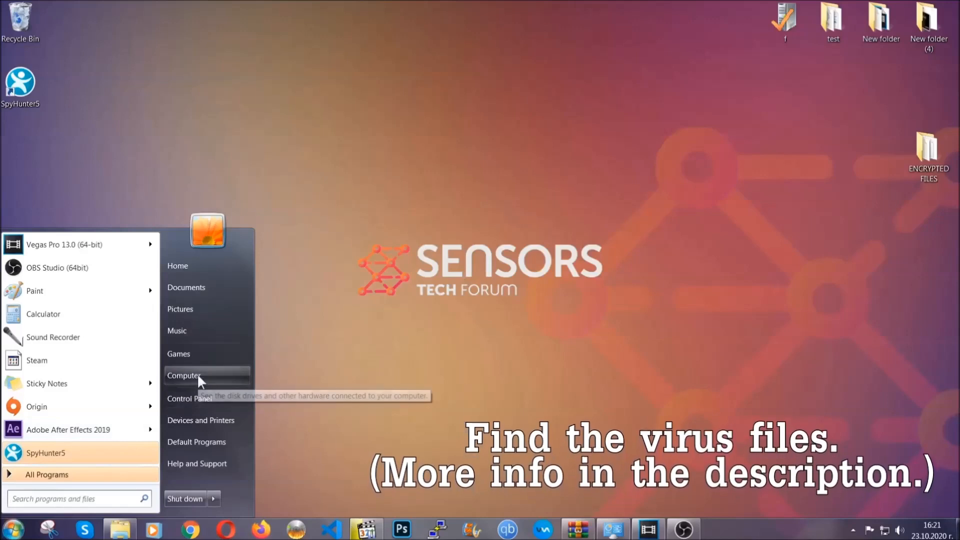
click(184, 374)
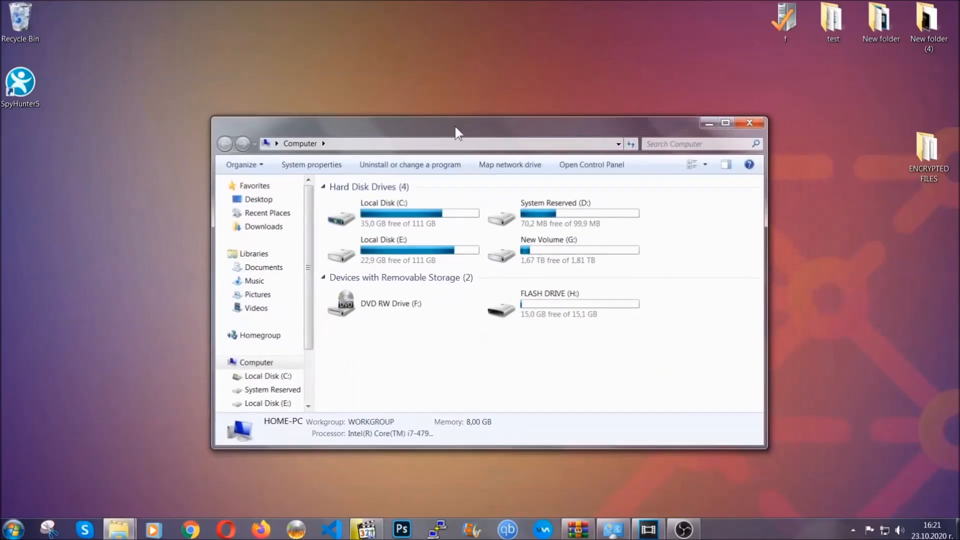
click(698, 143)
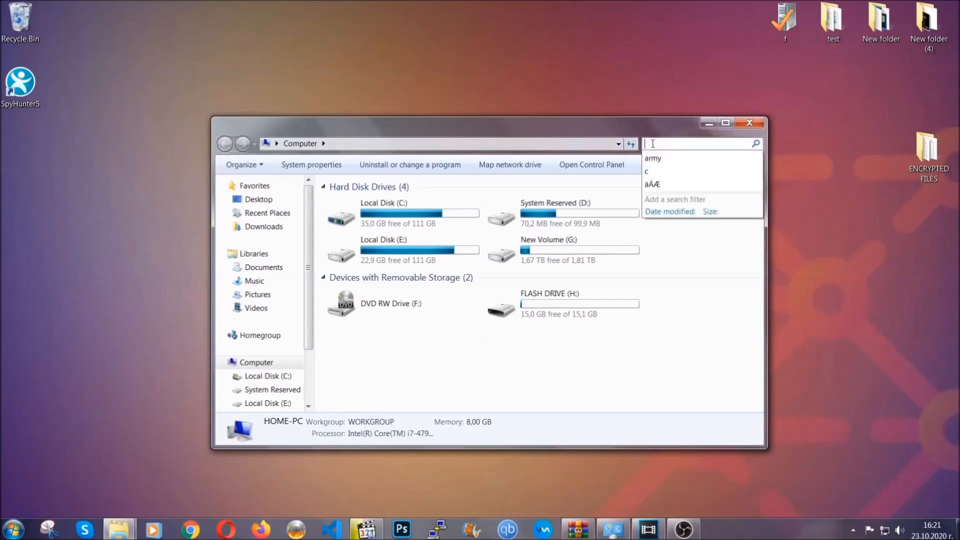
text(fileextension:exe E)
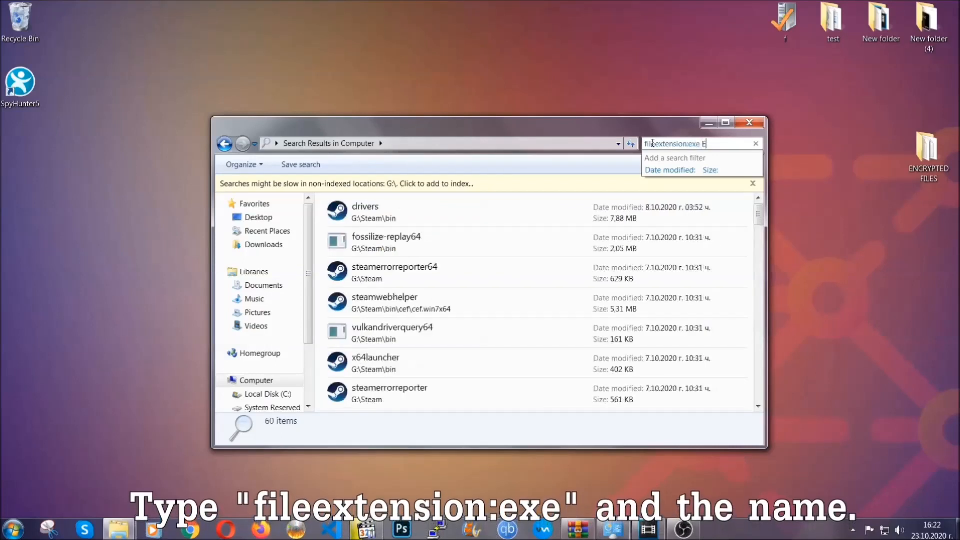
text(xample Virus Name)
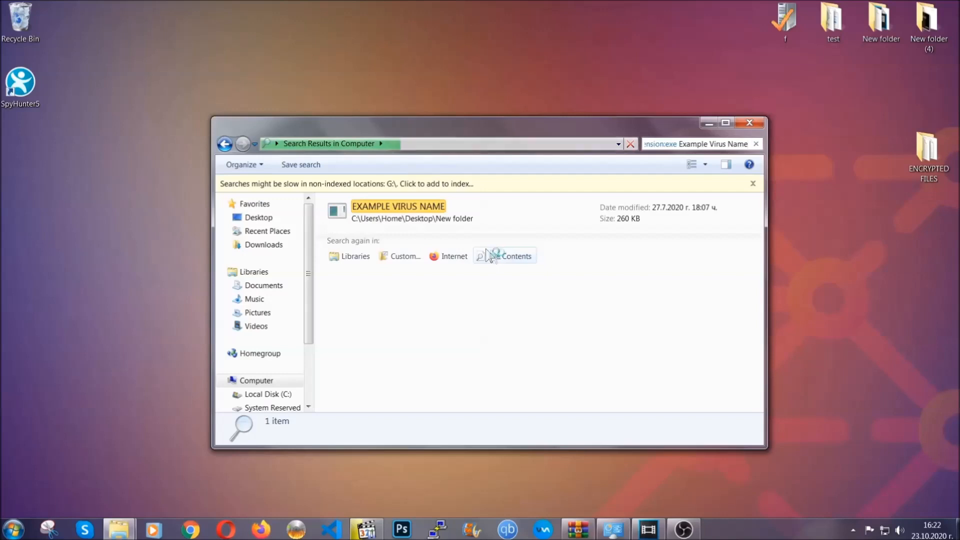
click(398, 211)
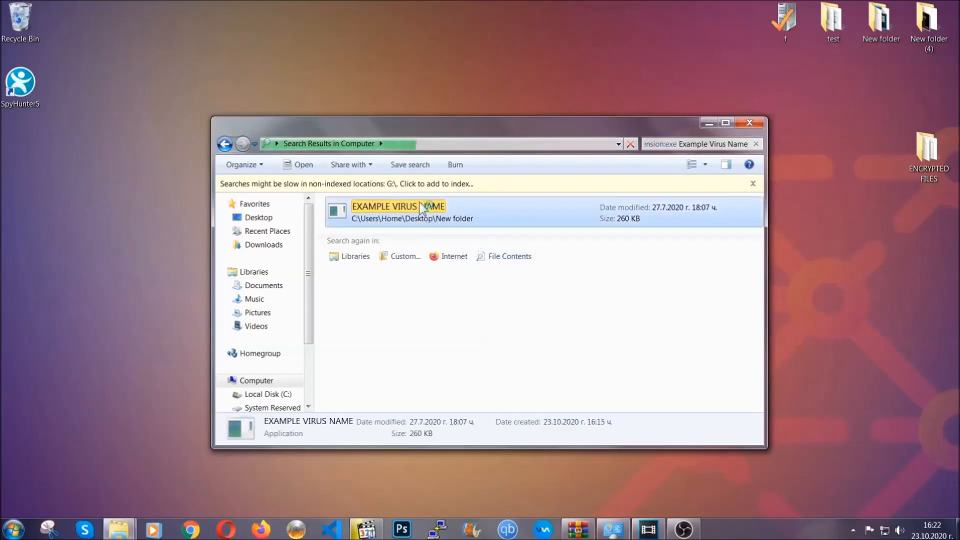
Step: Delete EXAMPLE VIRUS NAME to the Recycle Bin and close the empty search results
right_click(397, 211)
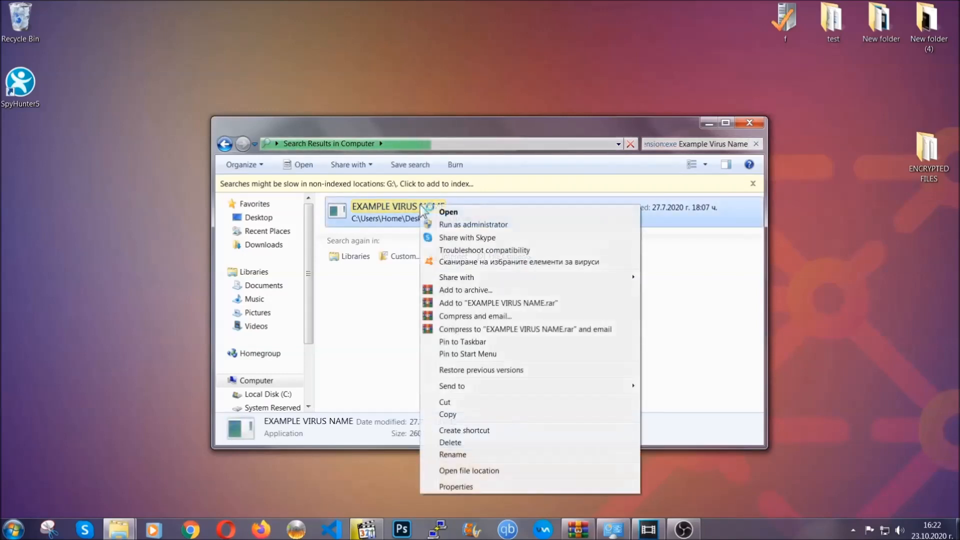
mouse_move(461, 442)
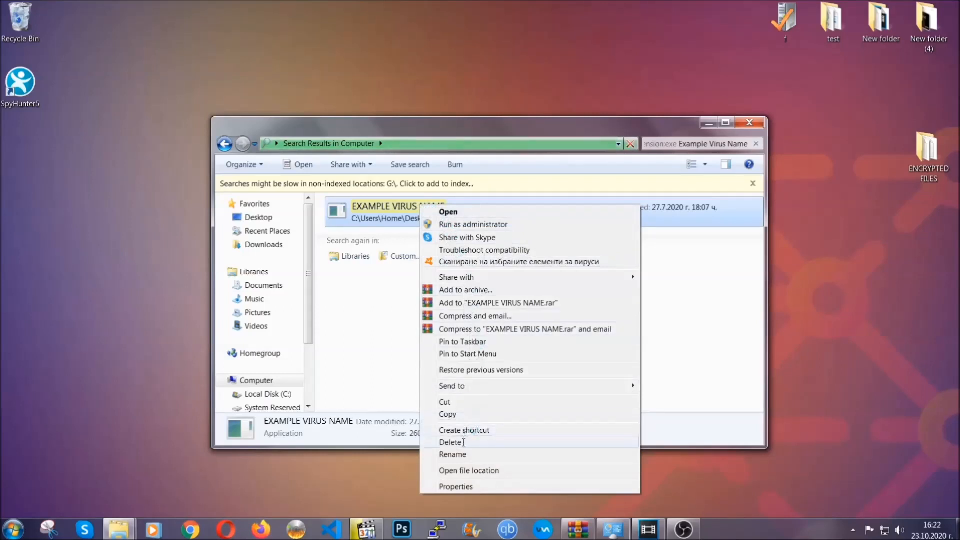
click(450, 442)
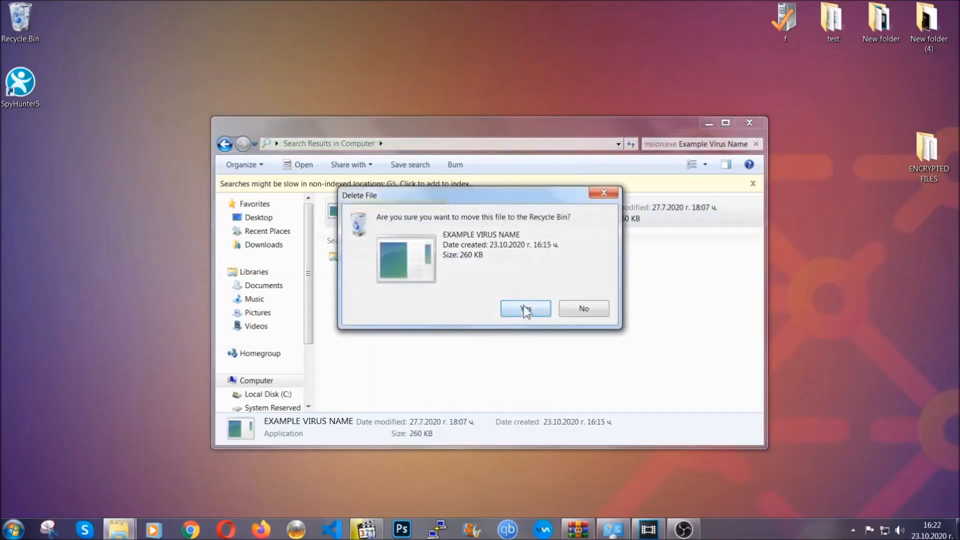
click(524, 308)
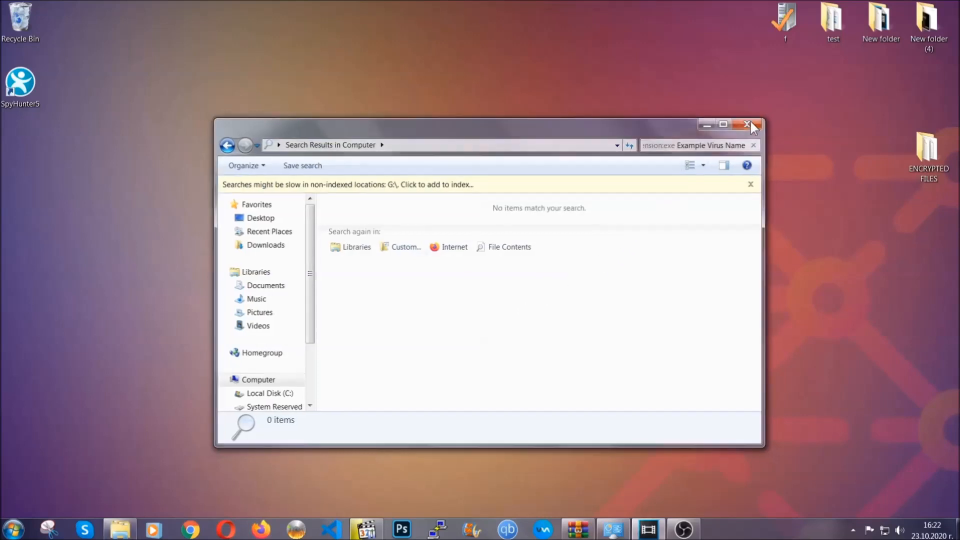
click(748, 124)
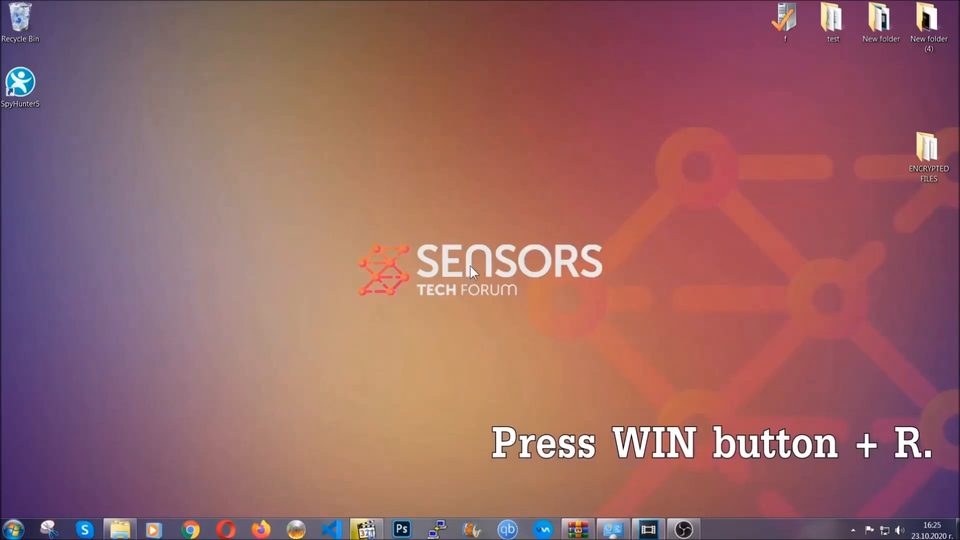
Step: Run REGEDIT from the Win+R dialog to launch Registry Editor
key(win+r)
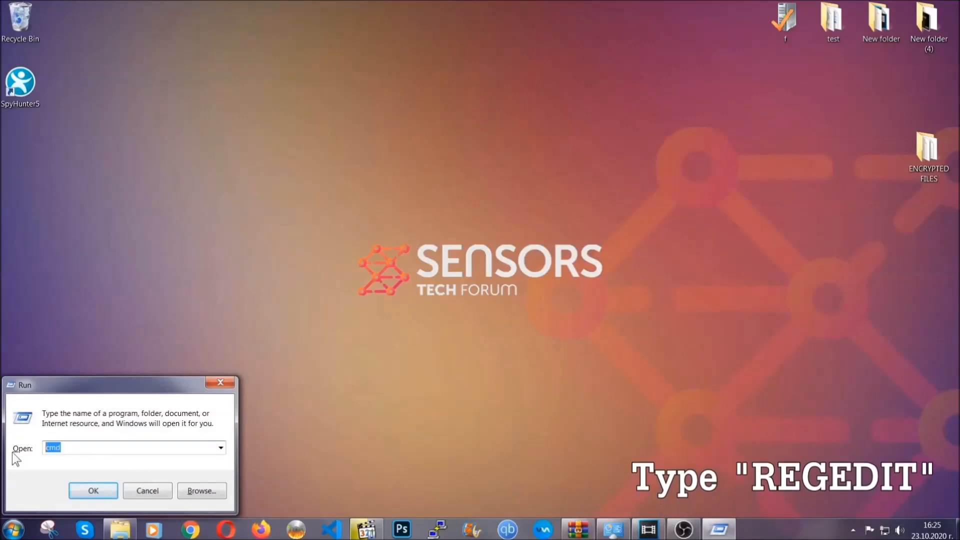
text(REGEDIT)
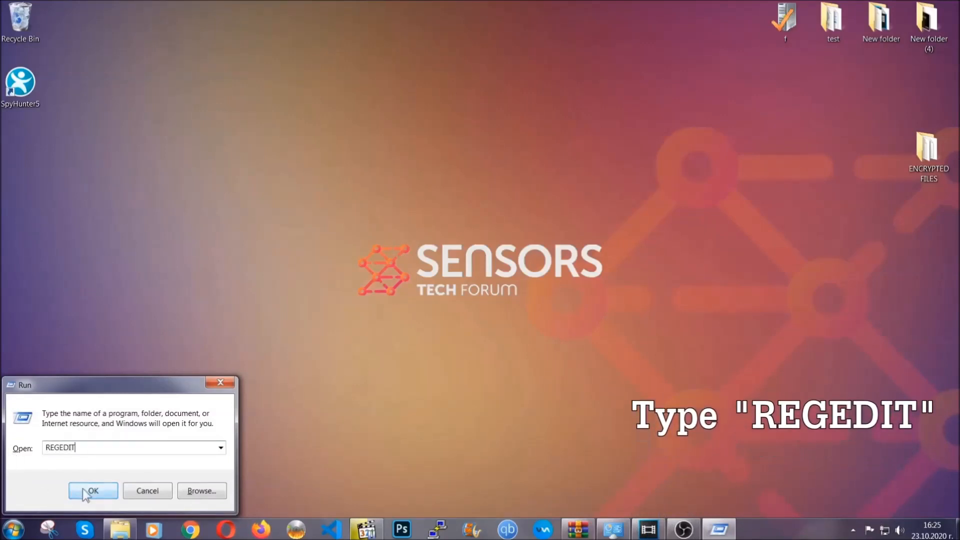
click(92, 489)
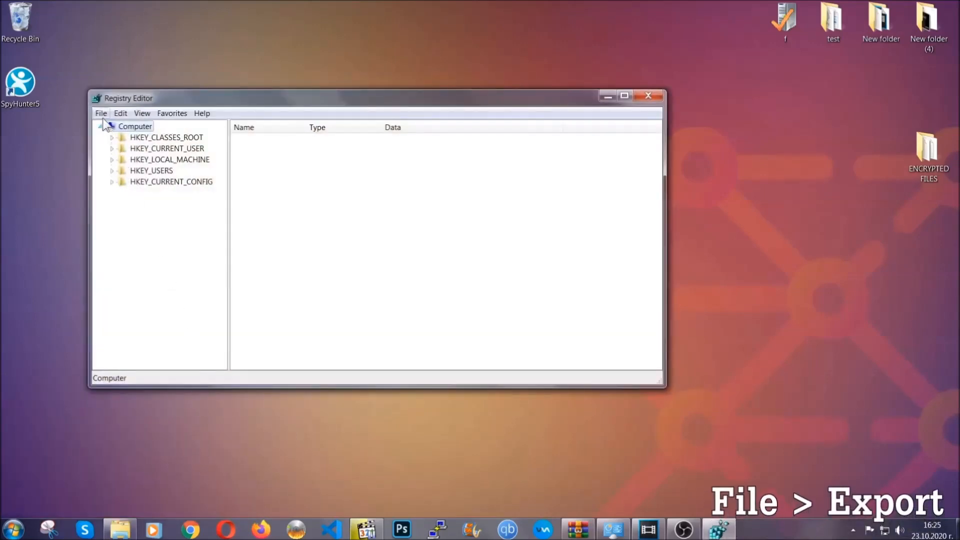
Step: Export the whole registry to a file named BACKUP on the desktop
click(100, 113)
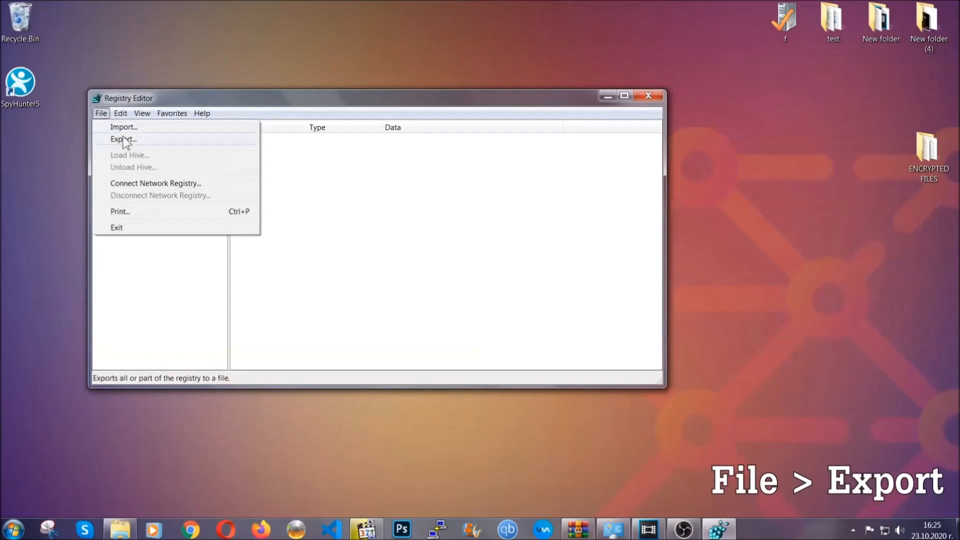
click(122, 139)
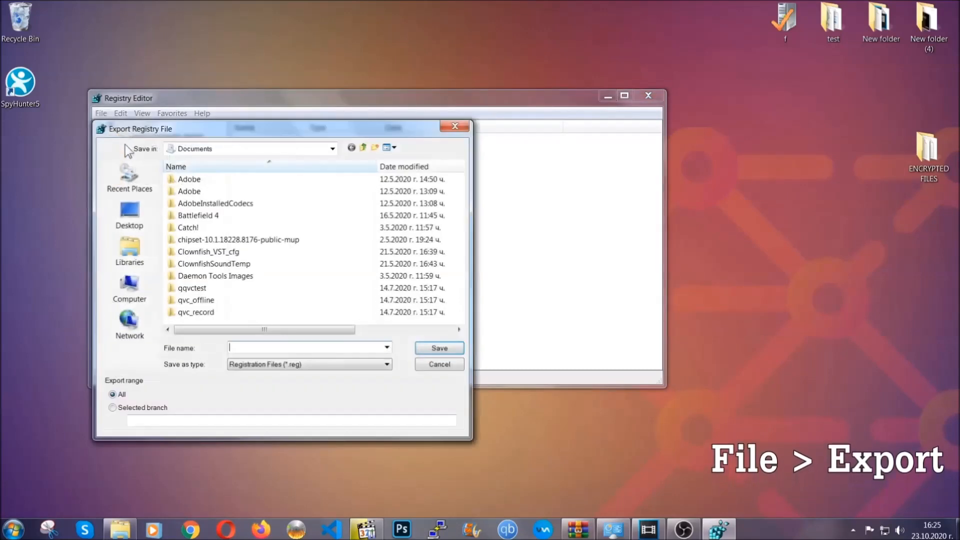
click(129, 214)
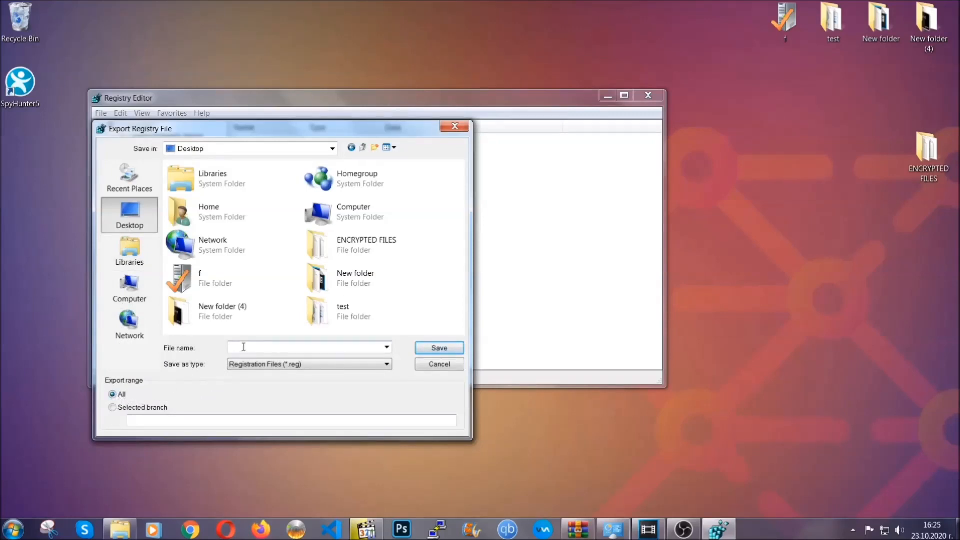
text(BACKUP)
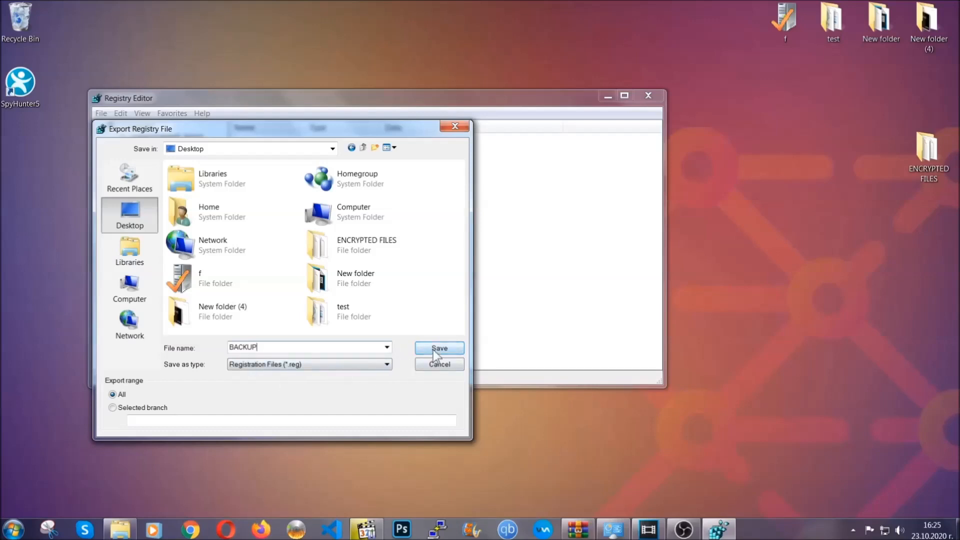
click(439, 347)
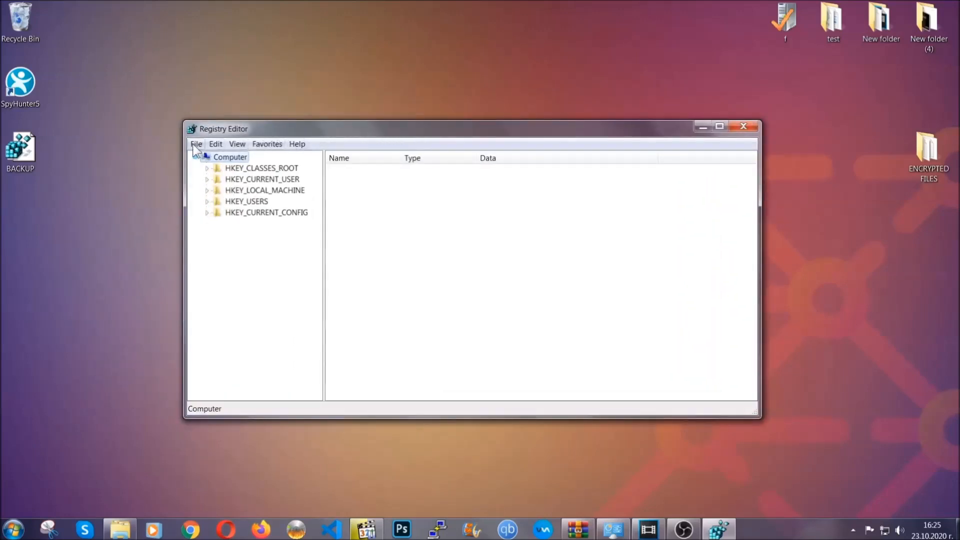
click(196, 144)
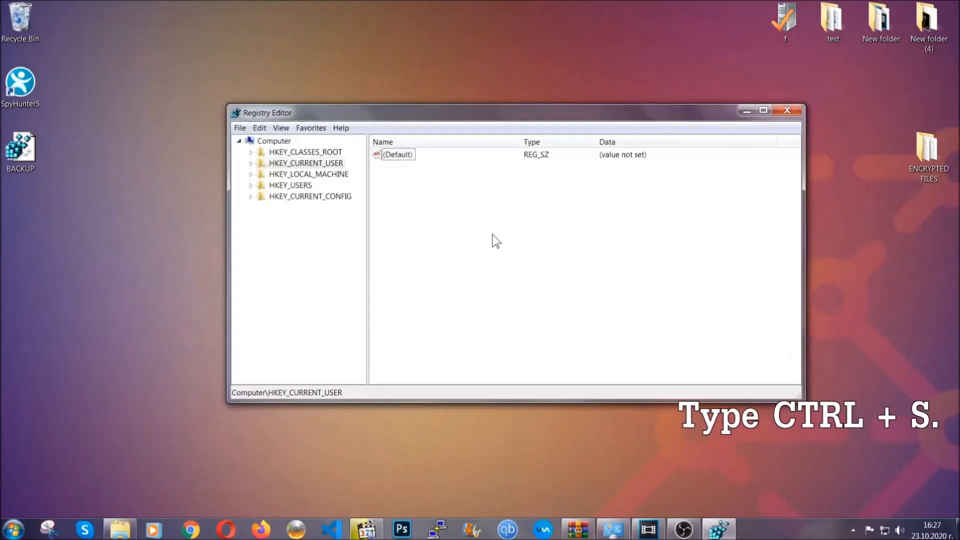
Step: Find the RunOnce key, then select the neighbouring Run key showing the value THE VIRUS
key(ctrl+f)
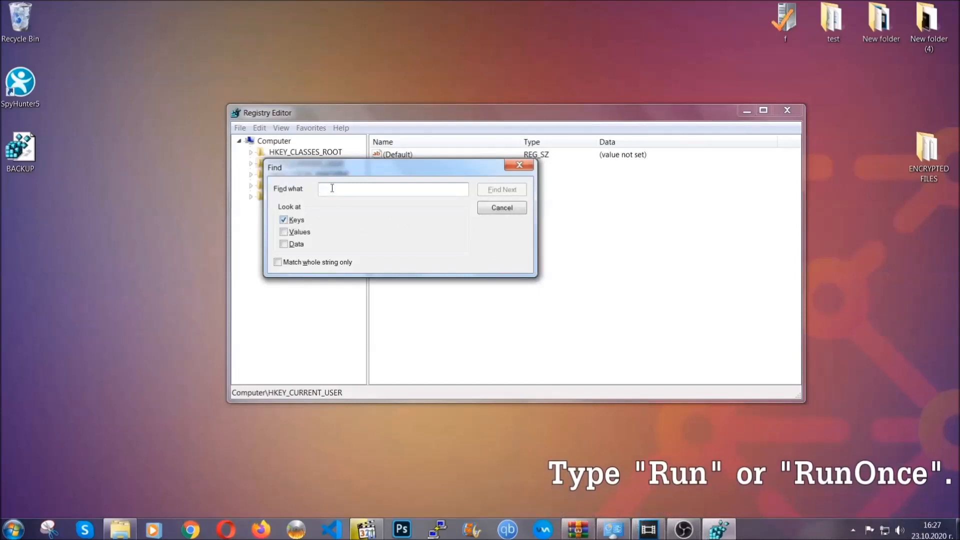
text(RunOnce)
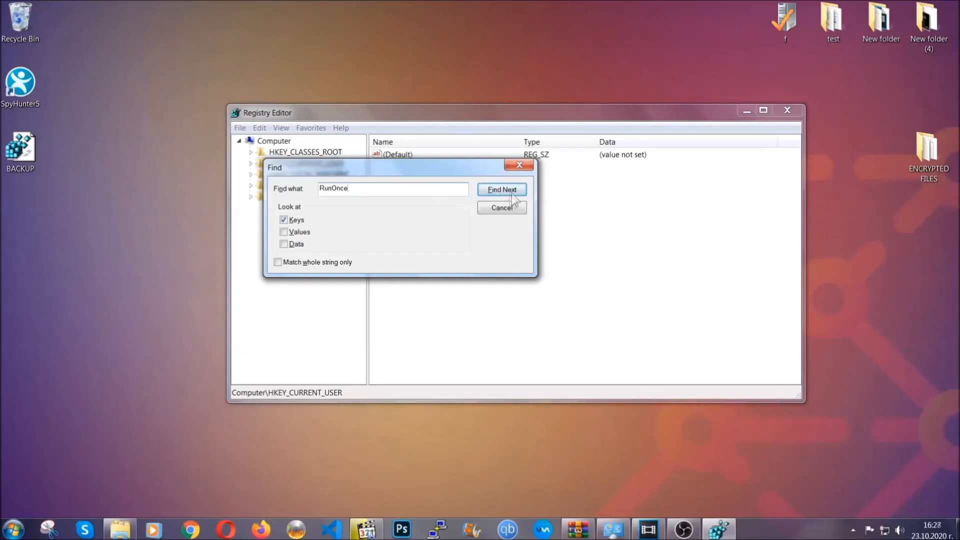
click(501, 189)
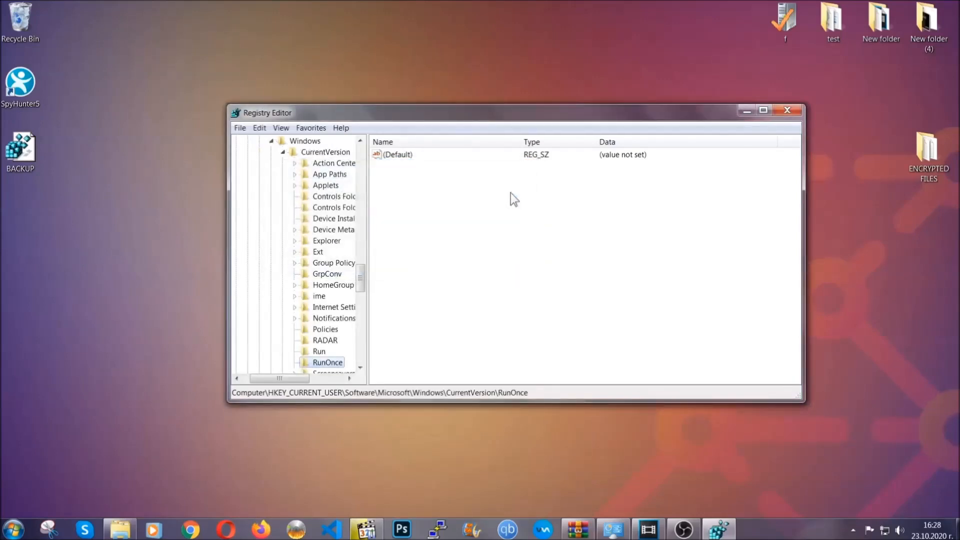
scroll(down, 3)
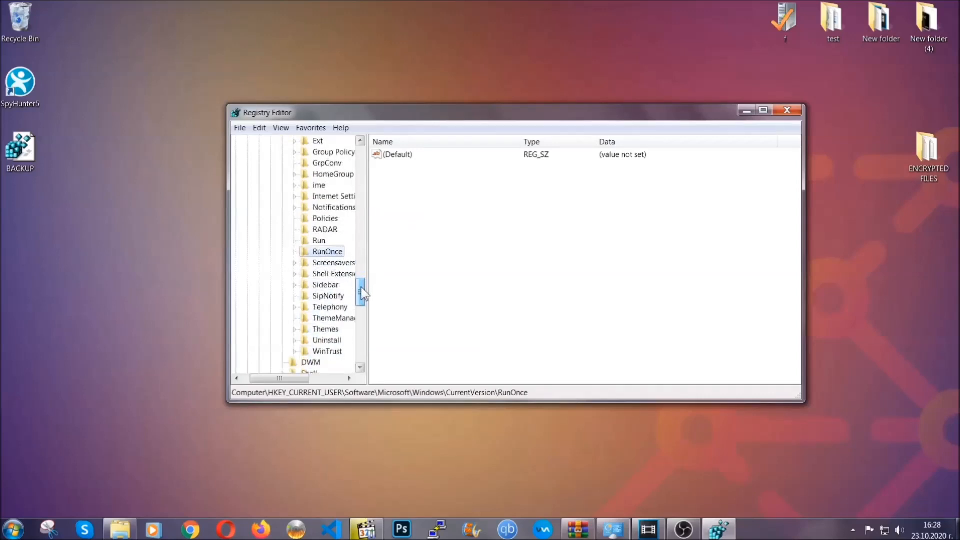
click(319, 241)
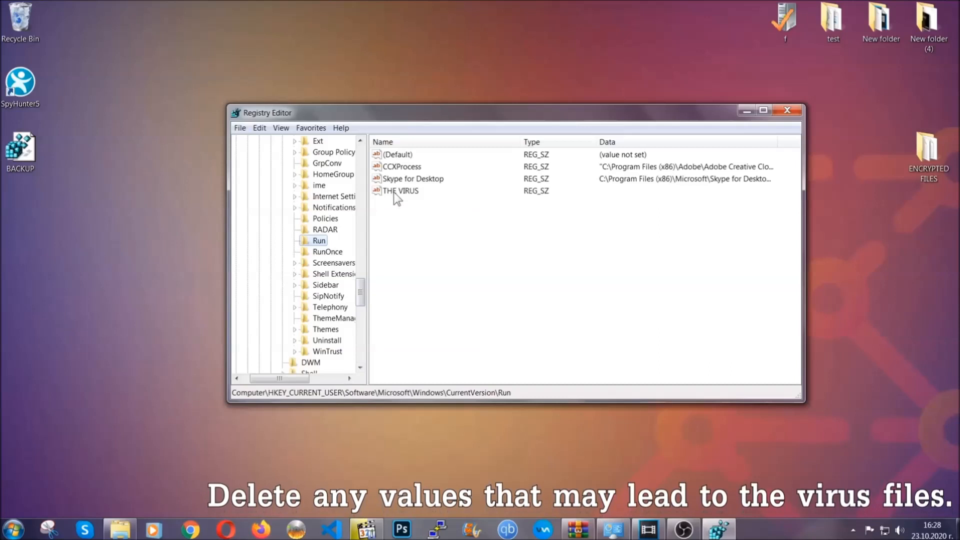
Step: Delete THE VIRUS value from the Run key, confirm with Yes, and close Registry Editor
right_click(400, 190)
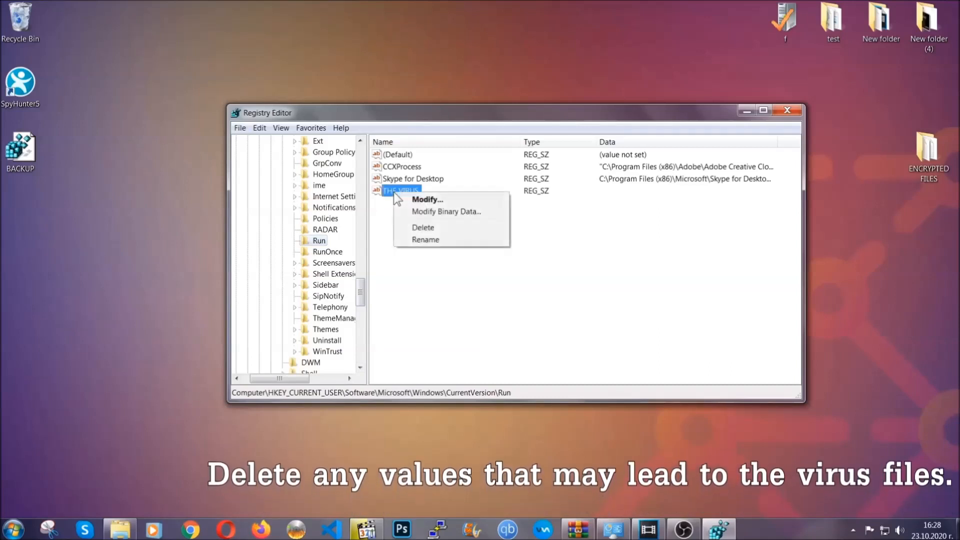
click(421, 226)
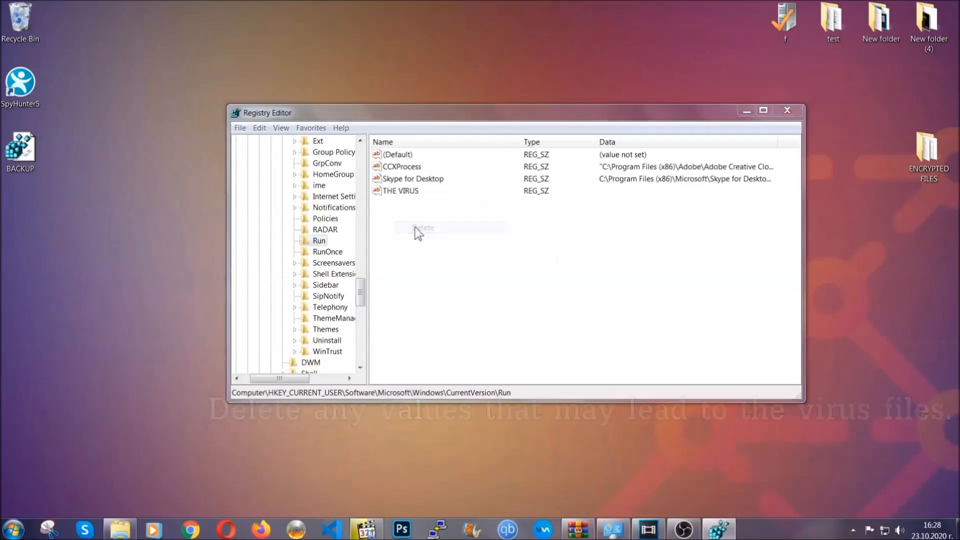
click(424, 227)
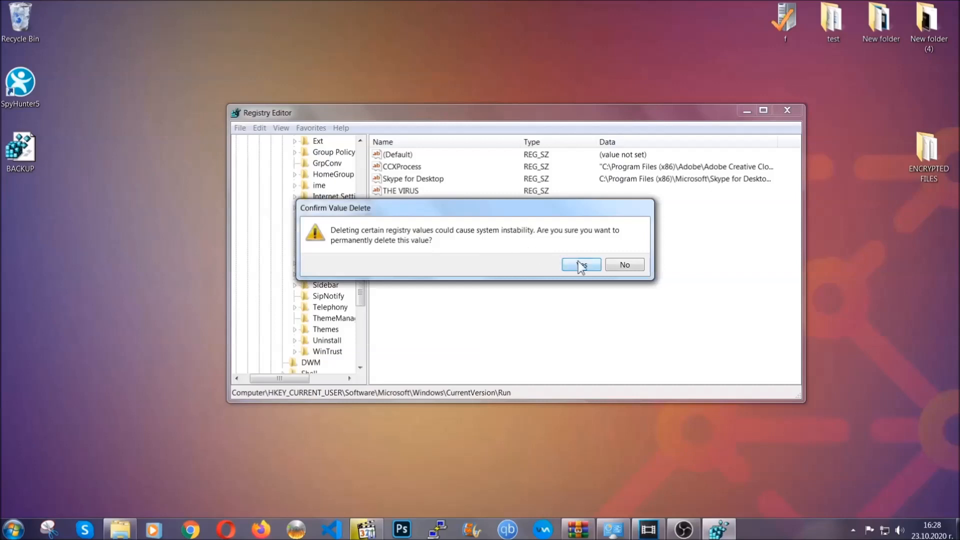
click(580, 264)
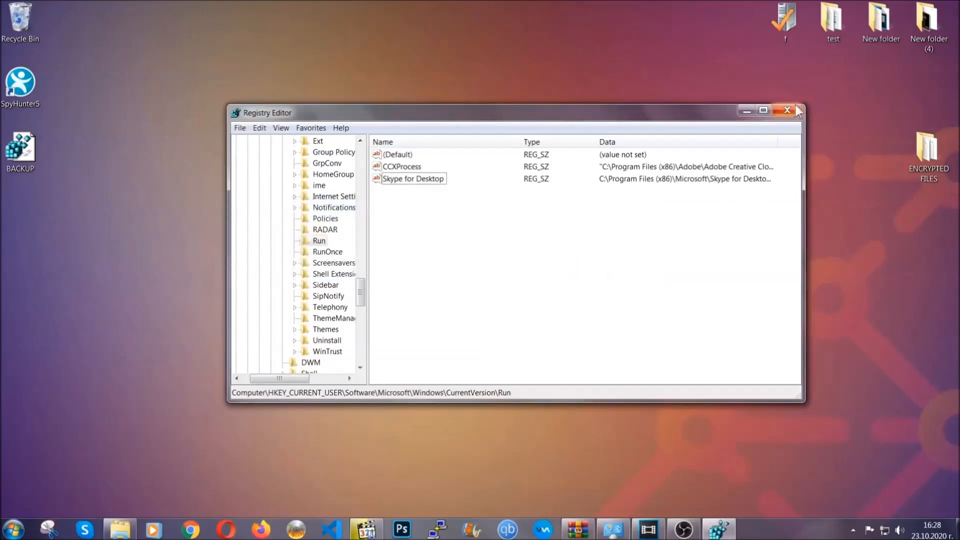
click(787, 111)
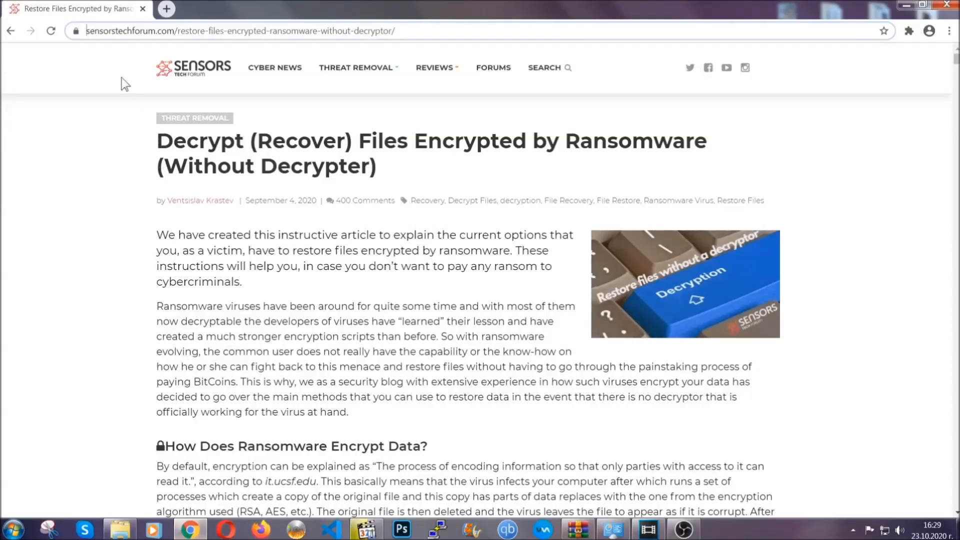
Step: Reach the Method 1–6 recovery list in the SensorsTechForum article and expand the Windows Backup method
click(245, 31)
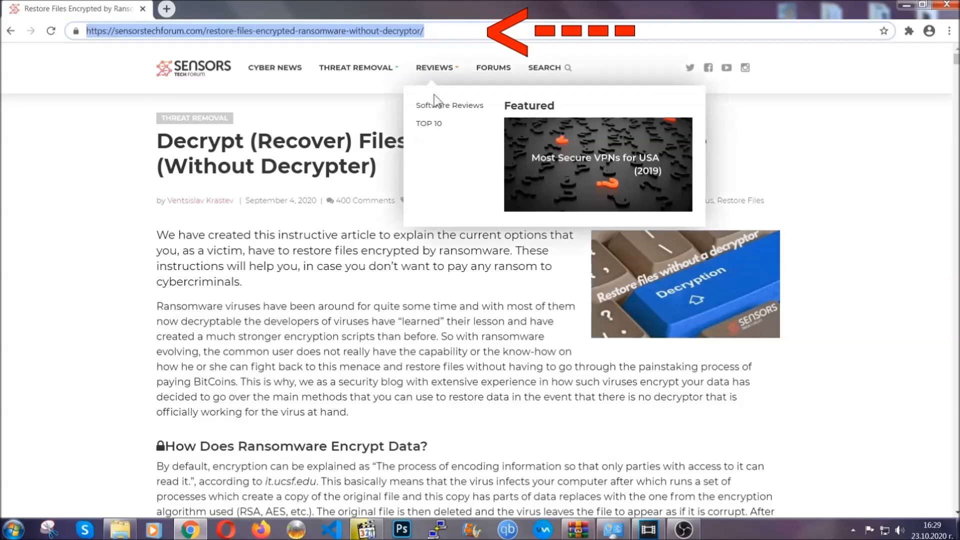
scroll(down, 3)
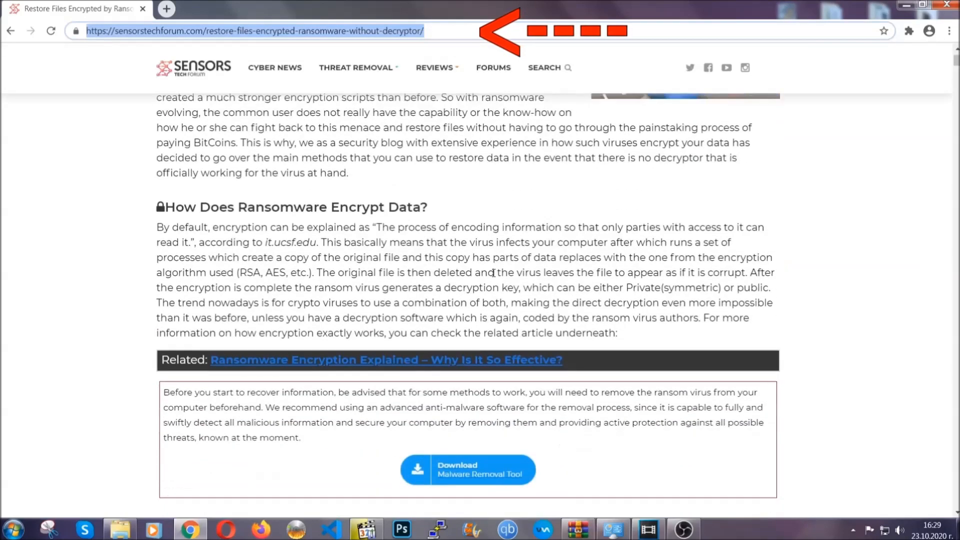
scroll(down, 3)
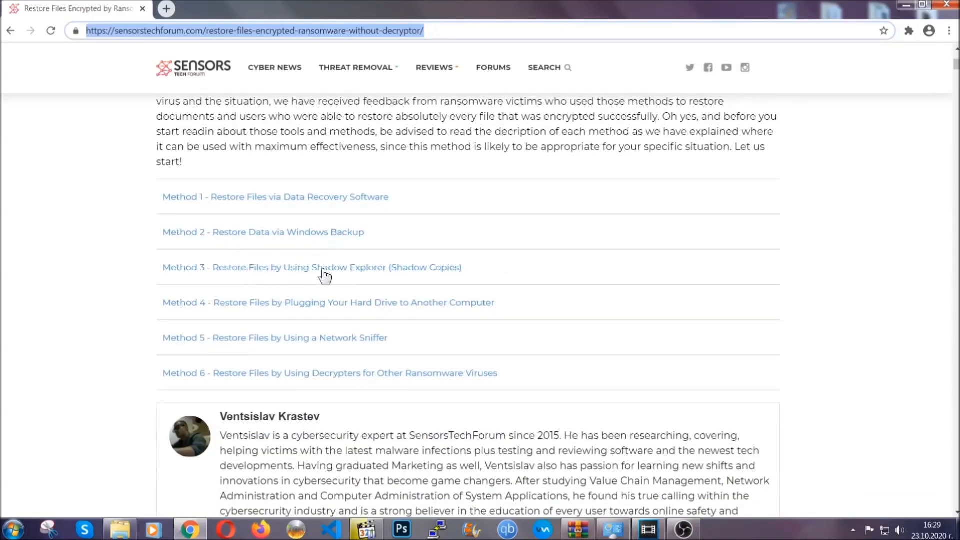
mouse_move(344, 317)
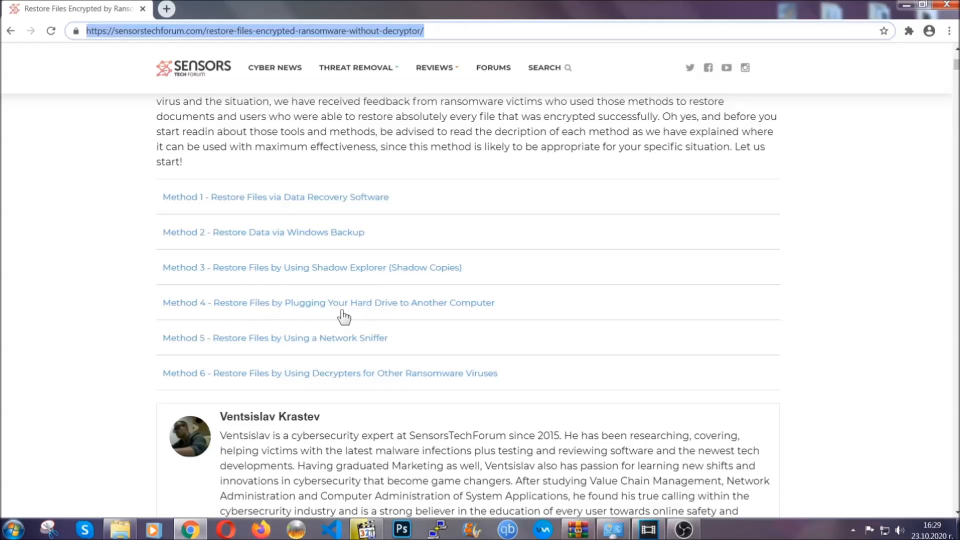
click(263, 231)
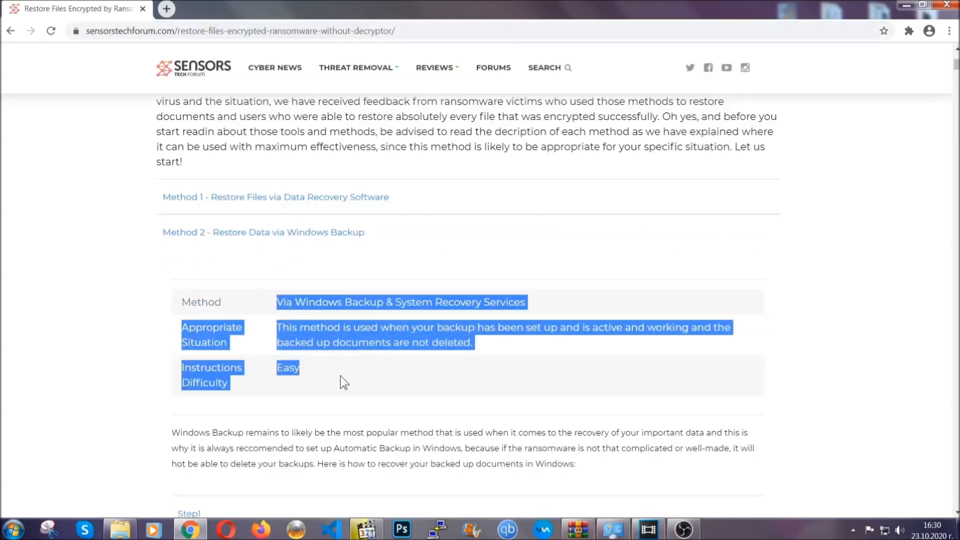
Step: Expand the Windows Backup method's Step2 and Step3 instructions, entering ms-settings:windowsupdate, and read through them
scroll(down, 3)
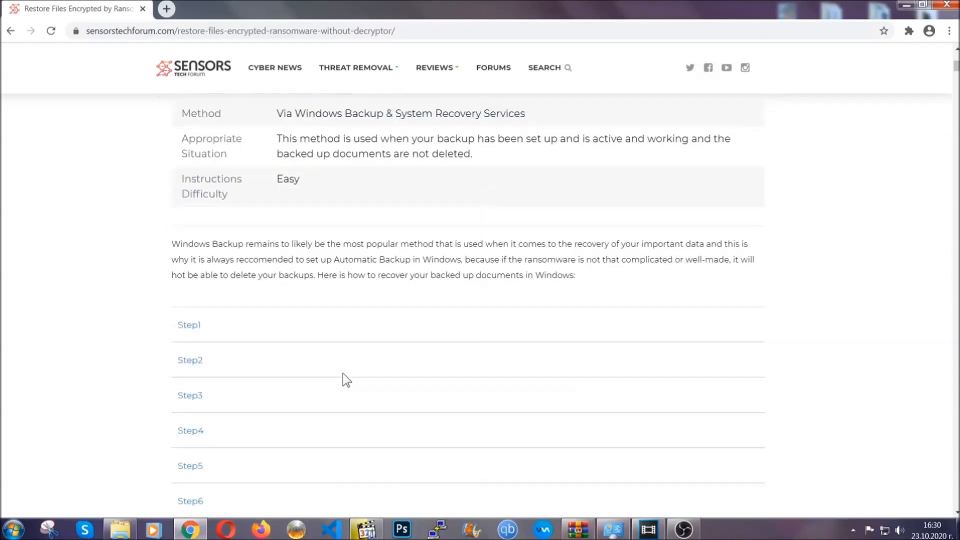
click(189, 323)
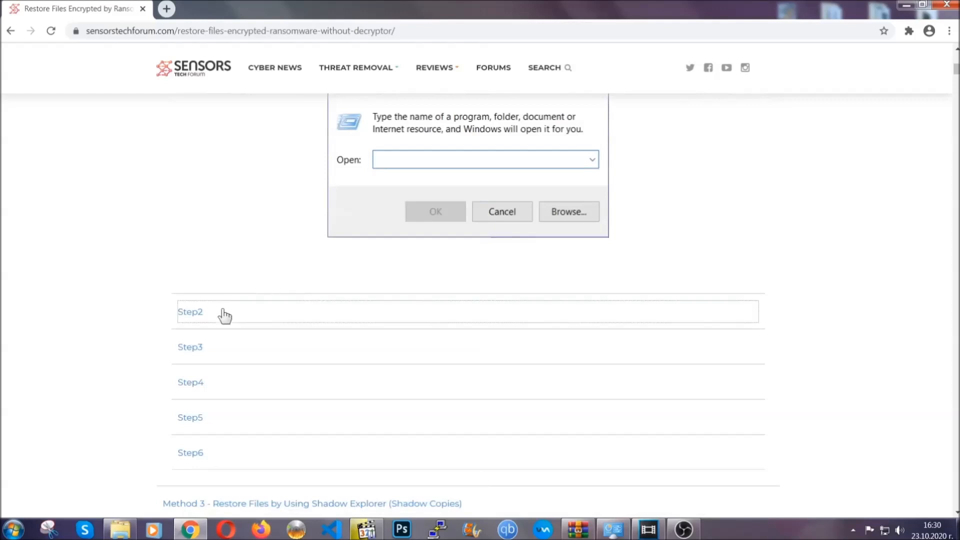
text(ms-settings:windowsupdate)
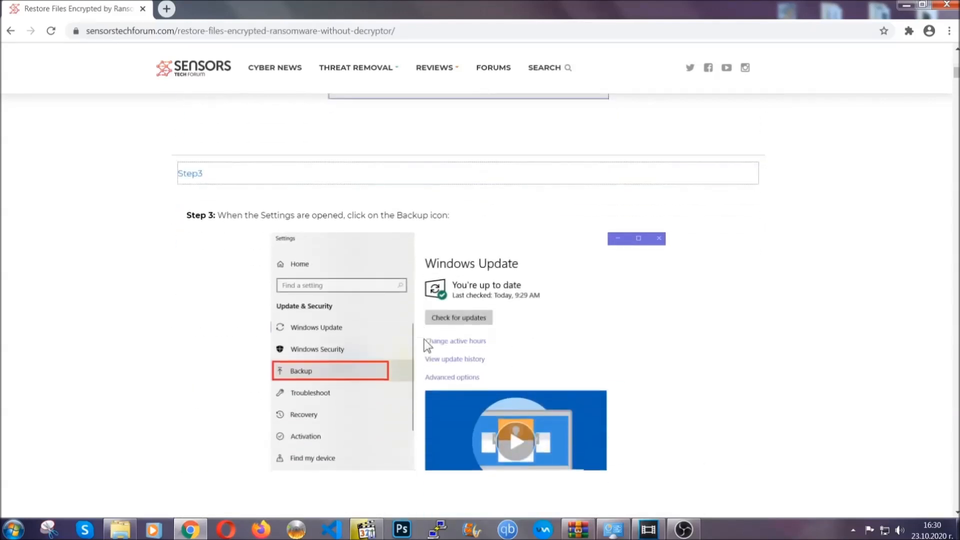
scroll(down, 3)
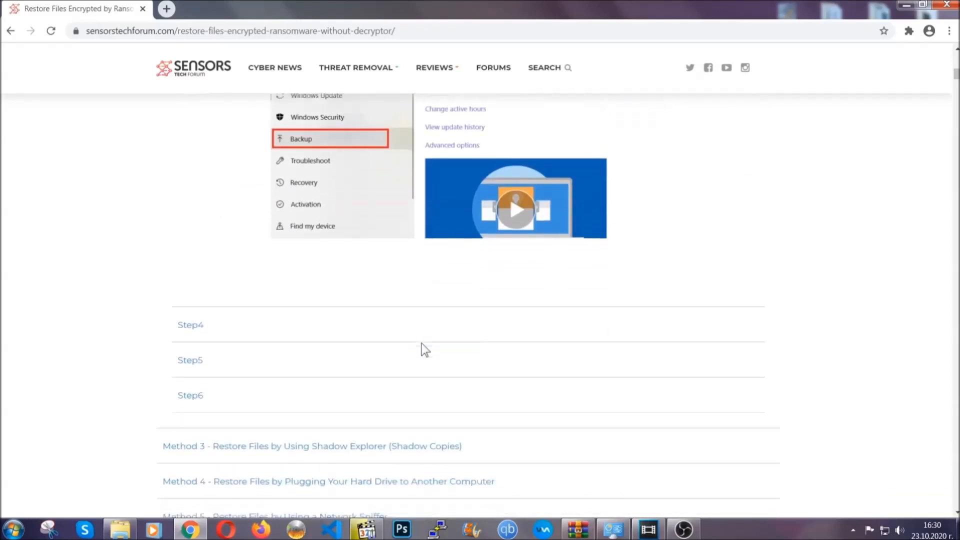
scroll(down, 3)
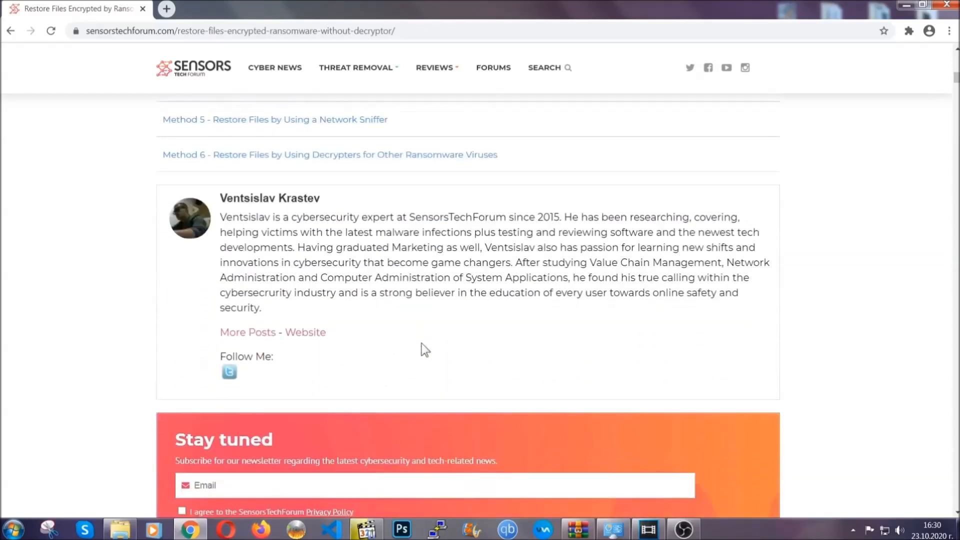